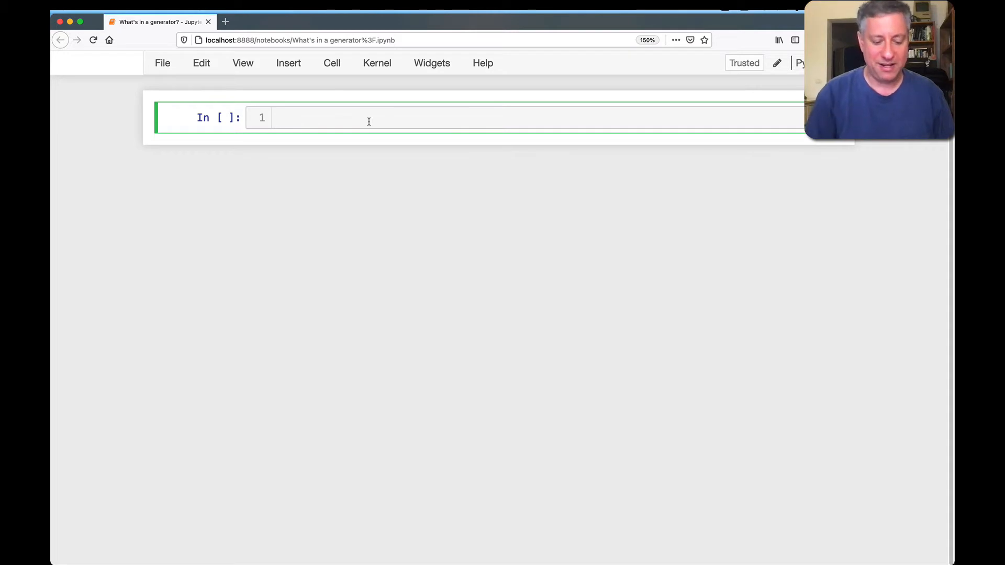
Define mygen yielding 1, 2, 3 and call mygen() to get a generator object
text(def)
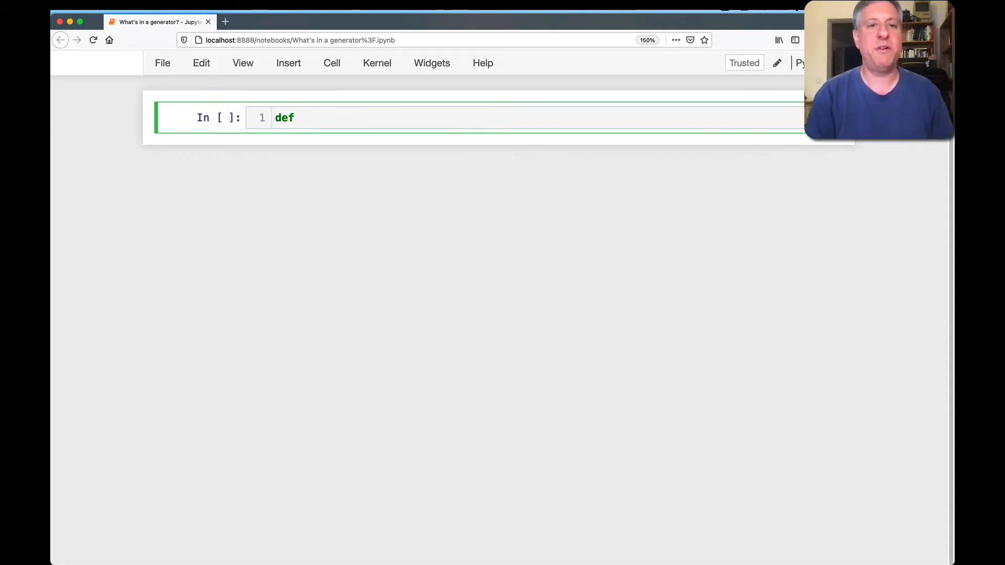
text(mygen():)
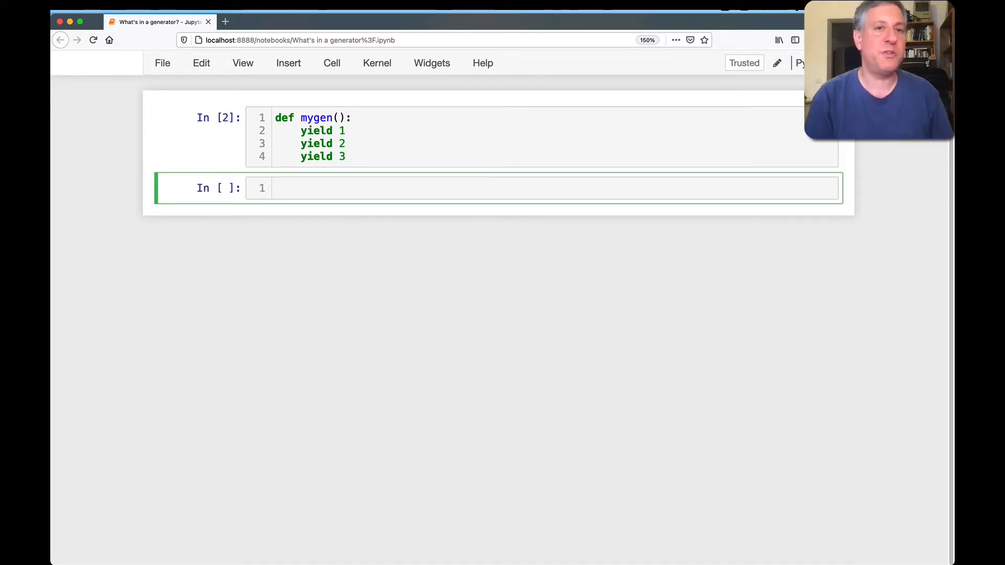
text(mygen())
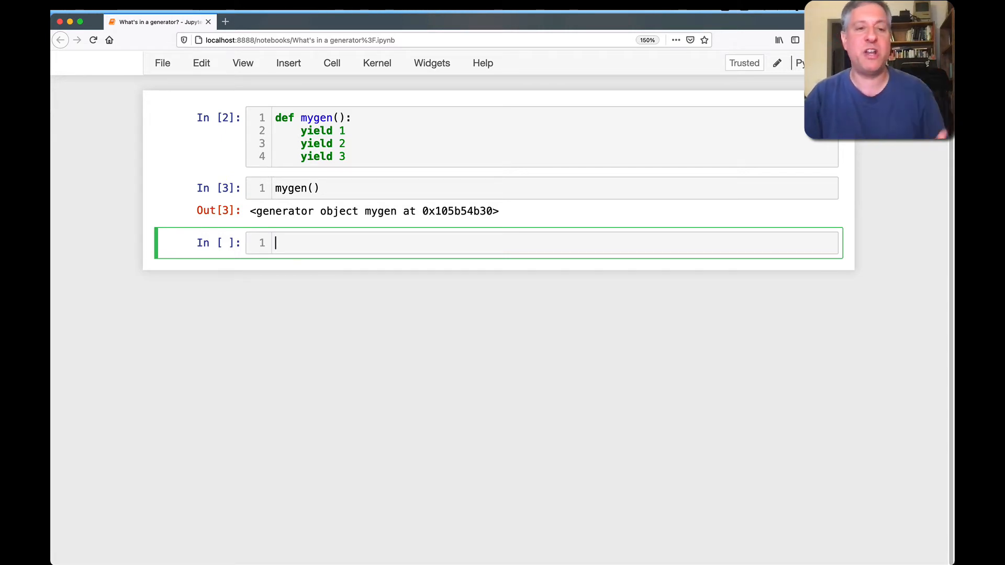
Assign g = mygen() and call next(g) until it yields 1, 2, 3 then StopIteration
text(g = mygen()
text(next(g))
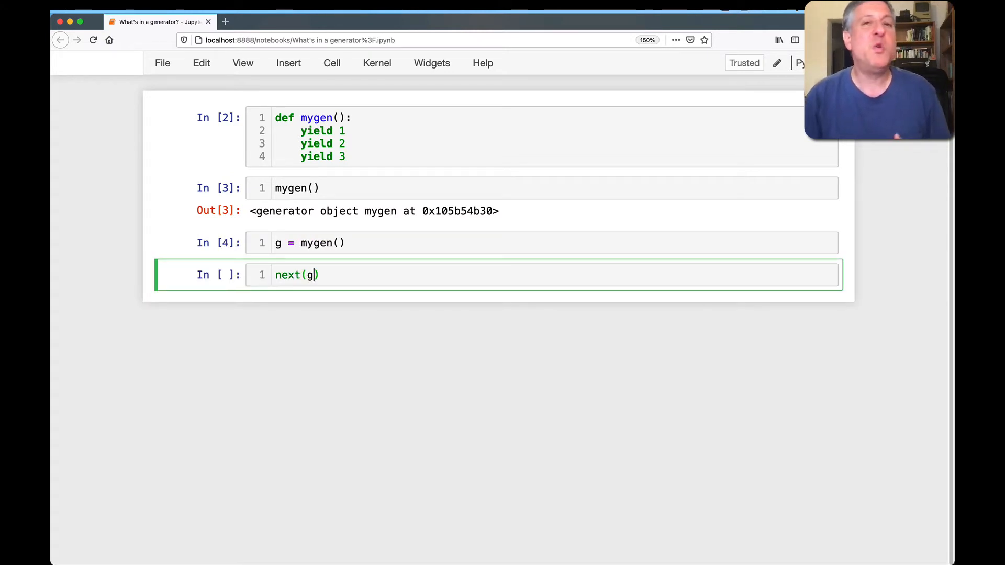
key(Ctrl+s)
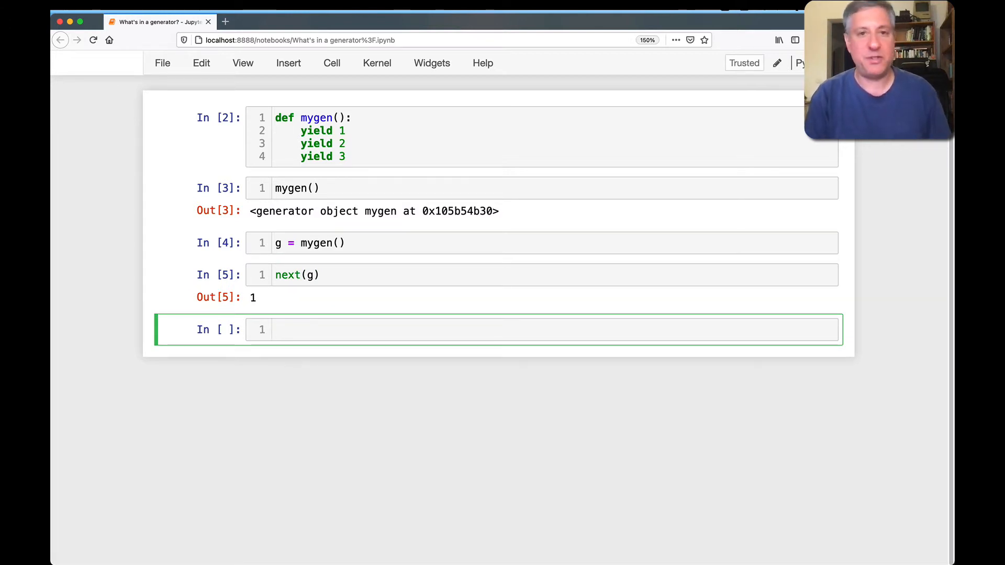
text(next(g)
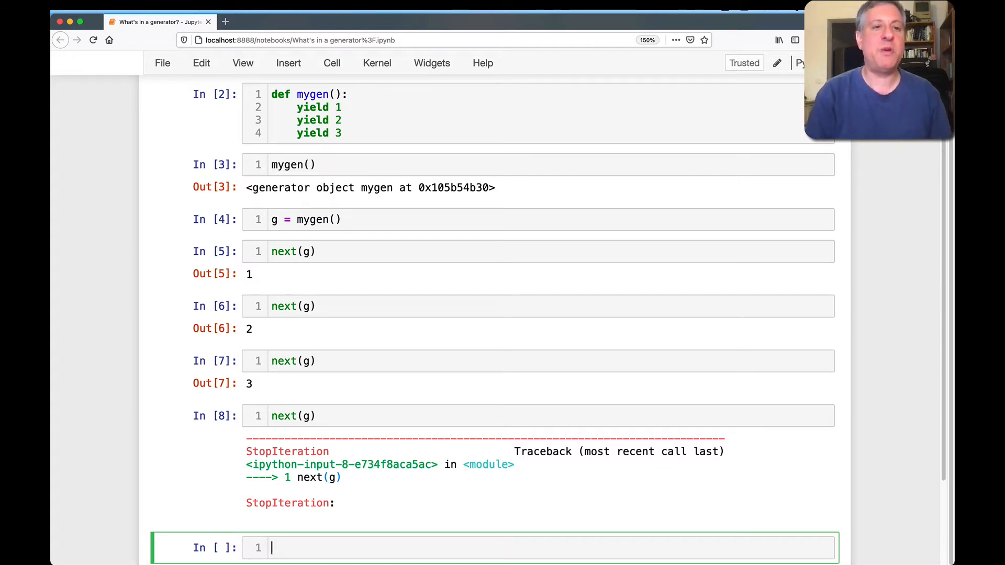
Reassign g = mygen() and confirm next(g) returns 1 again
text(g = mygen())
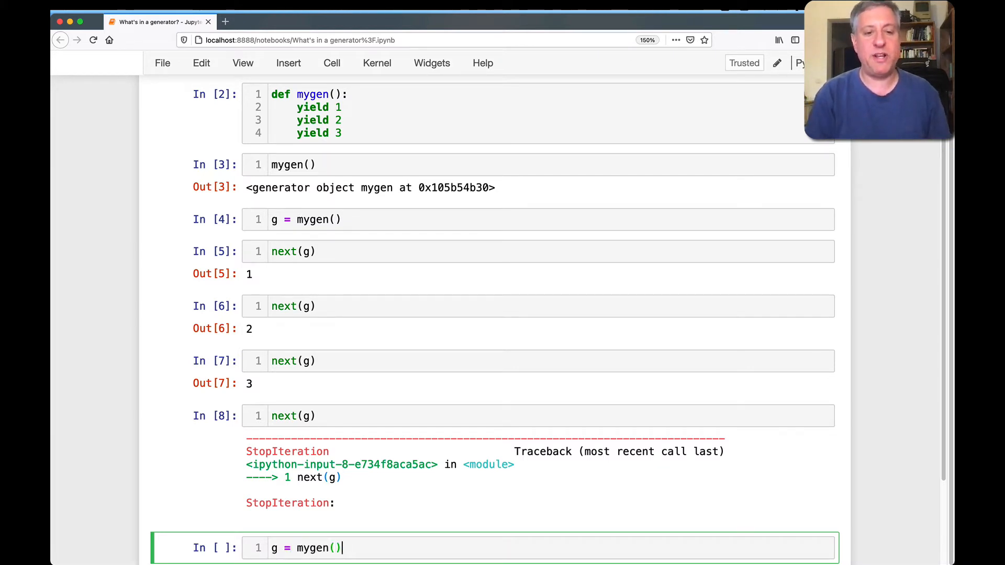
key(Shift+Enter)
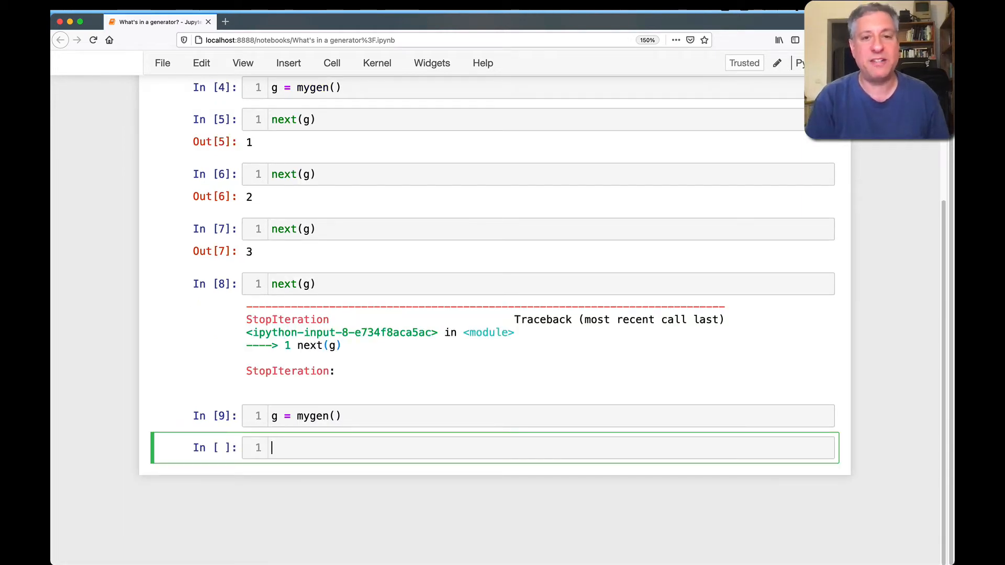
text(next(g))
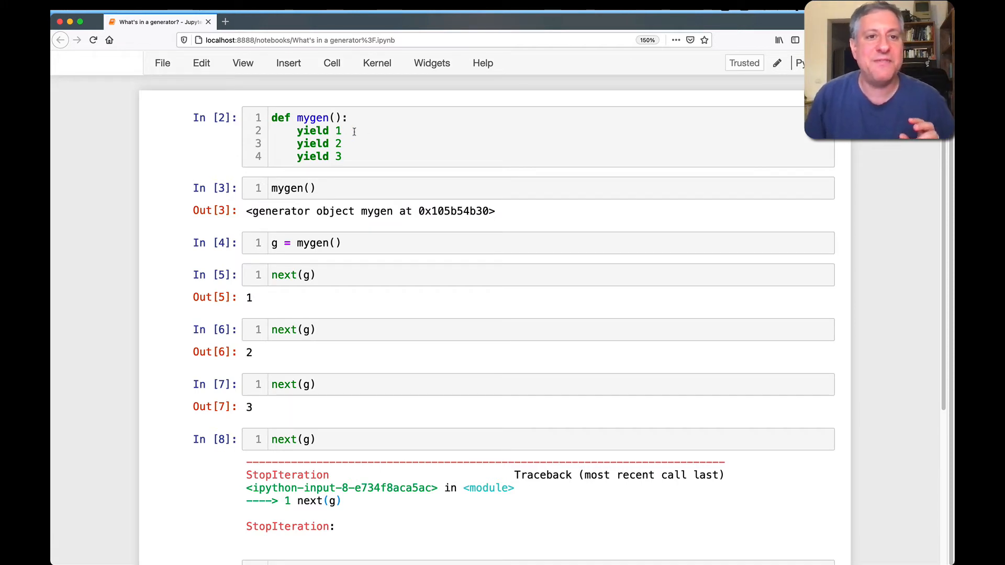
mouse_move(292, 142)
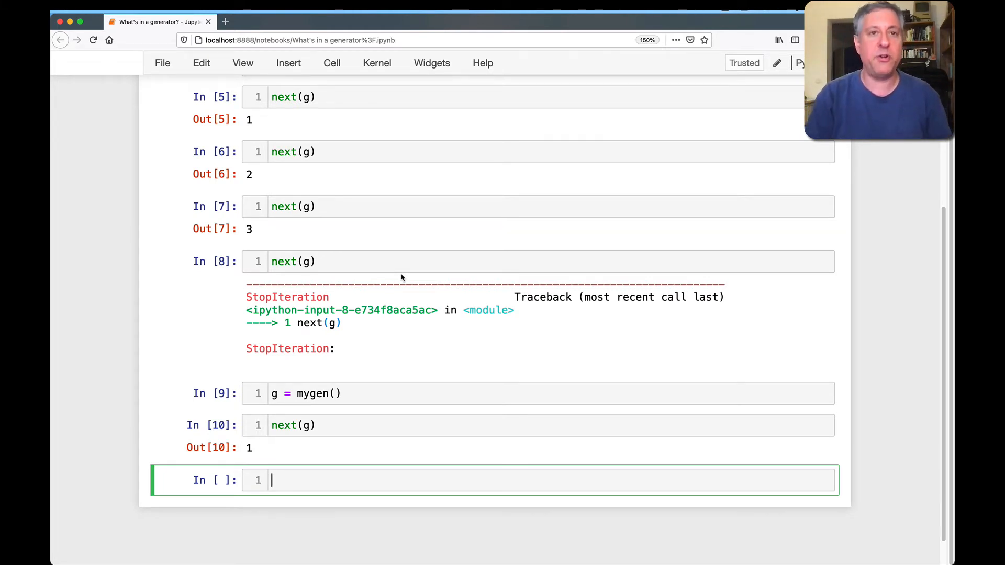
Run dir(g) and highlight the non-dunder attributes close through throw
text(dir(g))
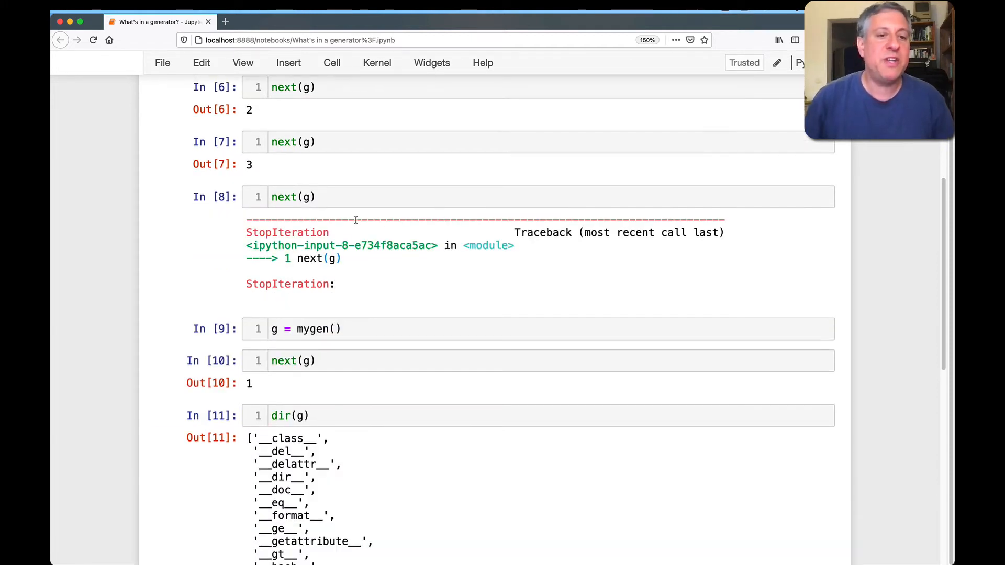
scroll(down, 3)
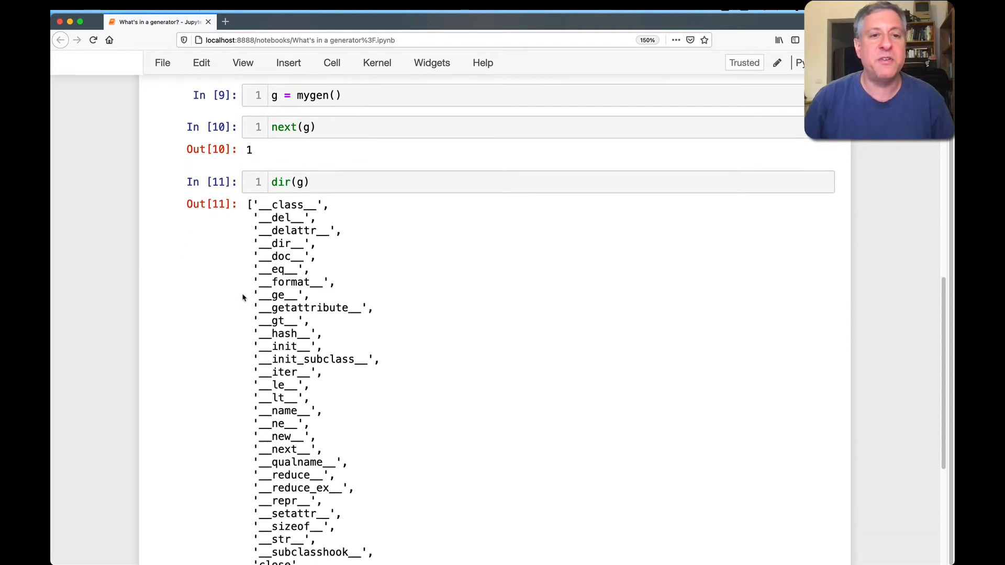
scroll(down, 3)
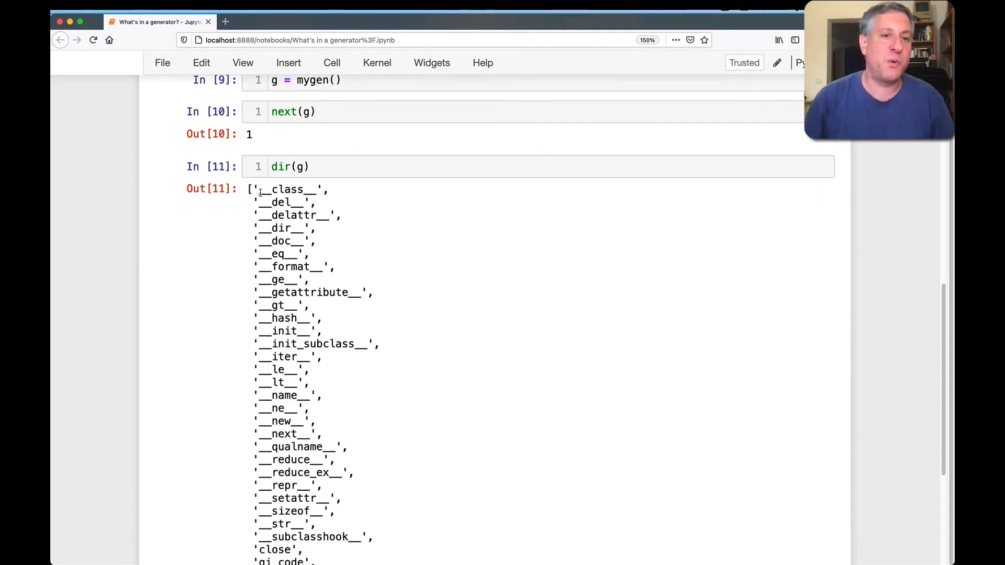
scroll(down, 3)
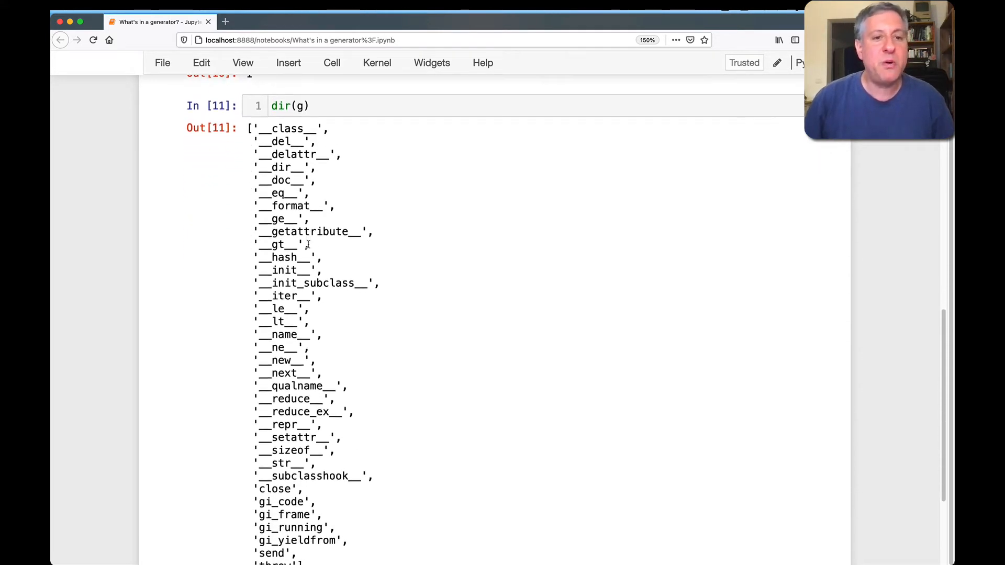
scroll(down, 3)
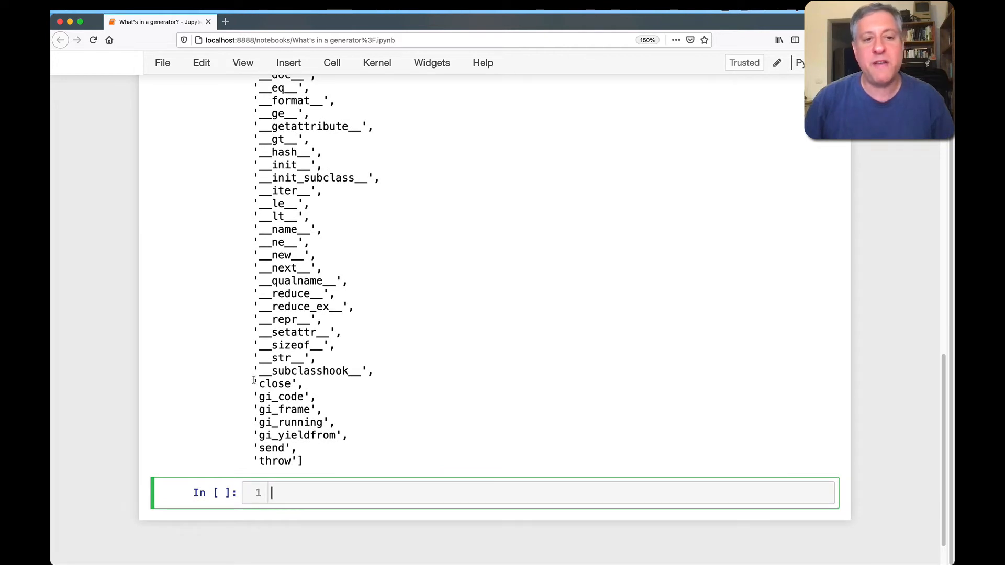
drag(254, 383, 332, 462)
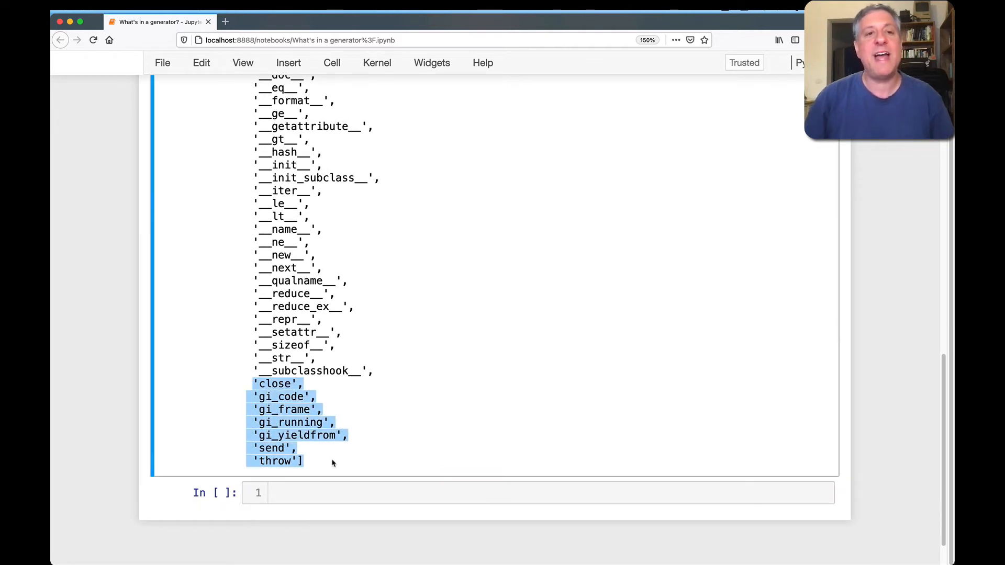
click(333, 462)
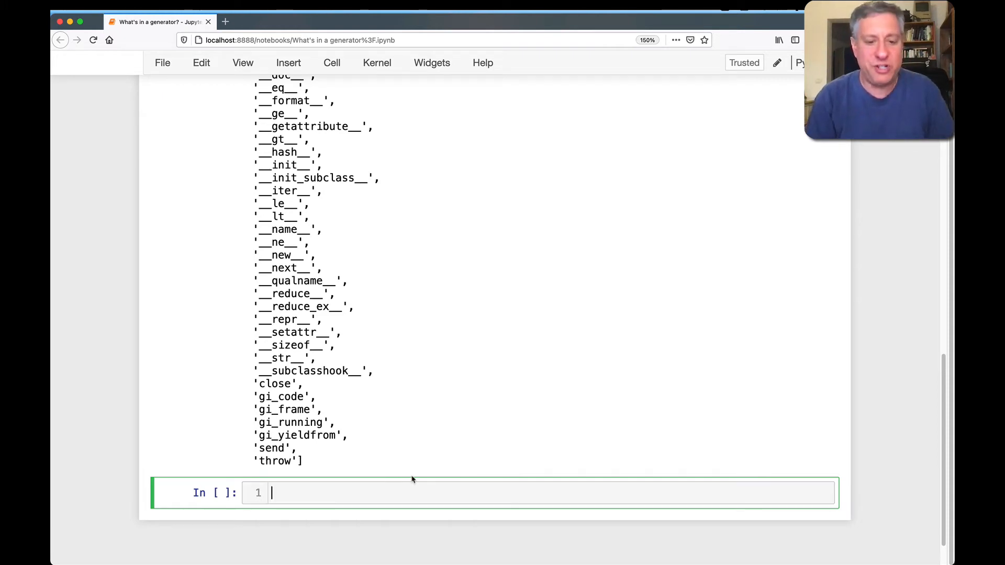
Show g.gi_code and list dir(g.gi_code) co_ attributes, then save the notebook
text(g.gi_code)
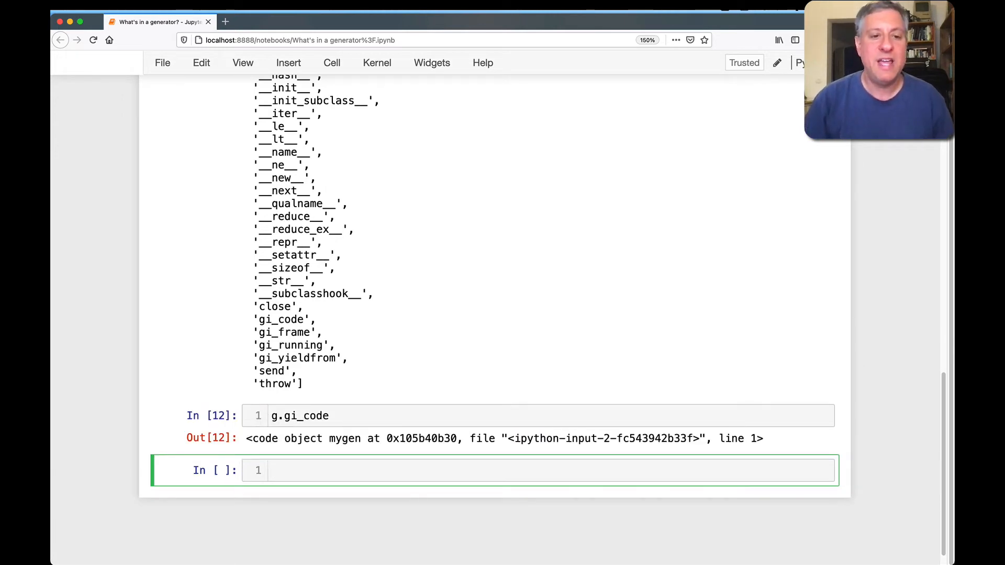
text(dir)
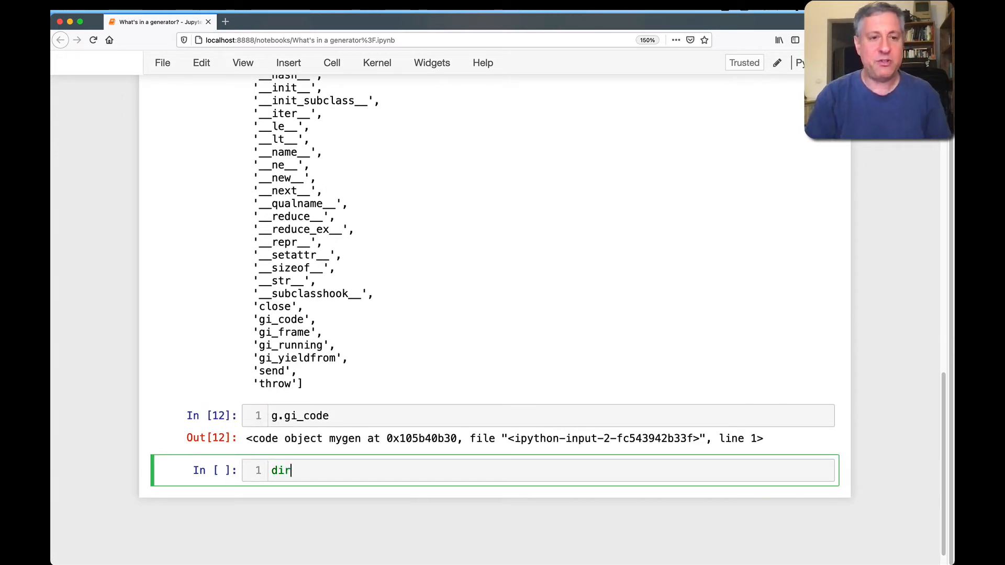
text((g.gi_code))
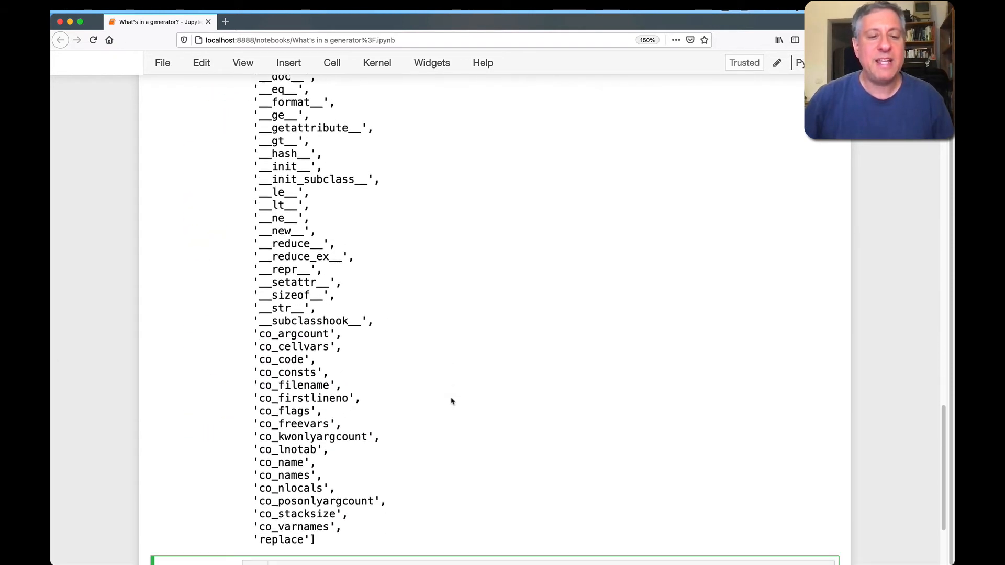
scroll(down, 3)
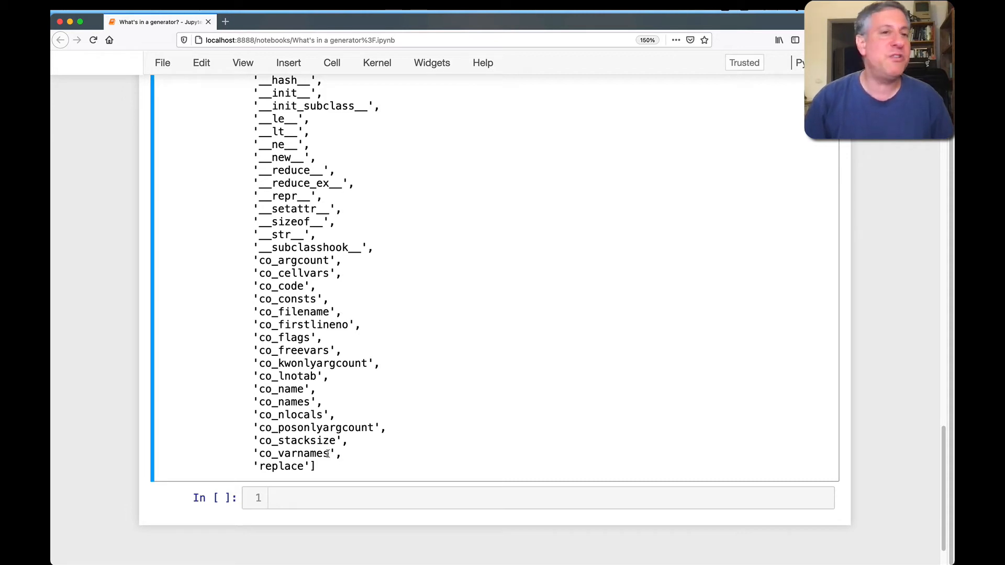
key(cmd+s)
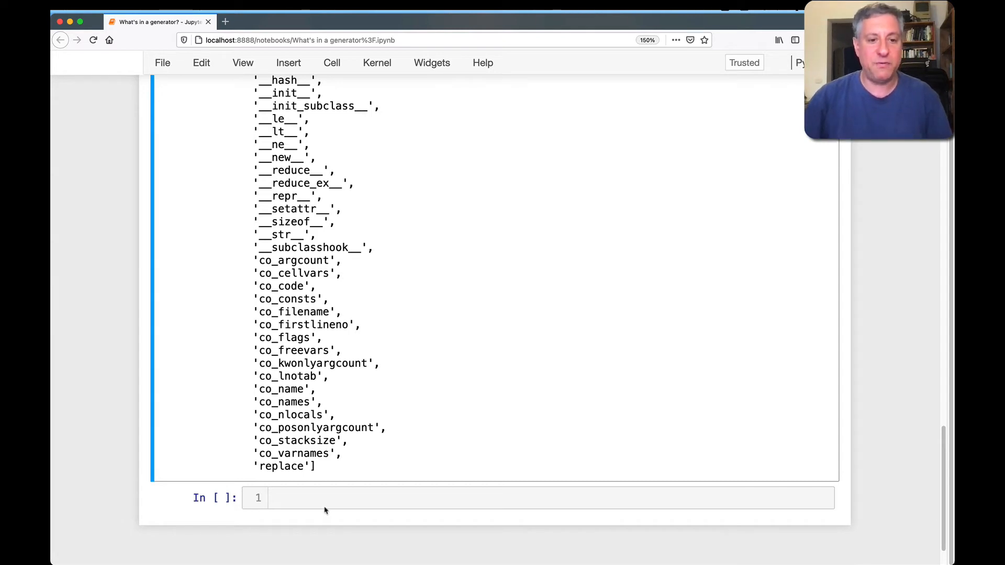
Evaluate g.gi_code.co_code to show the raw bytecode bytes
text(g.gi)
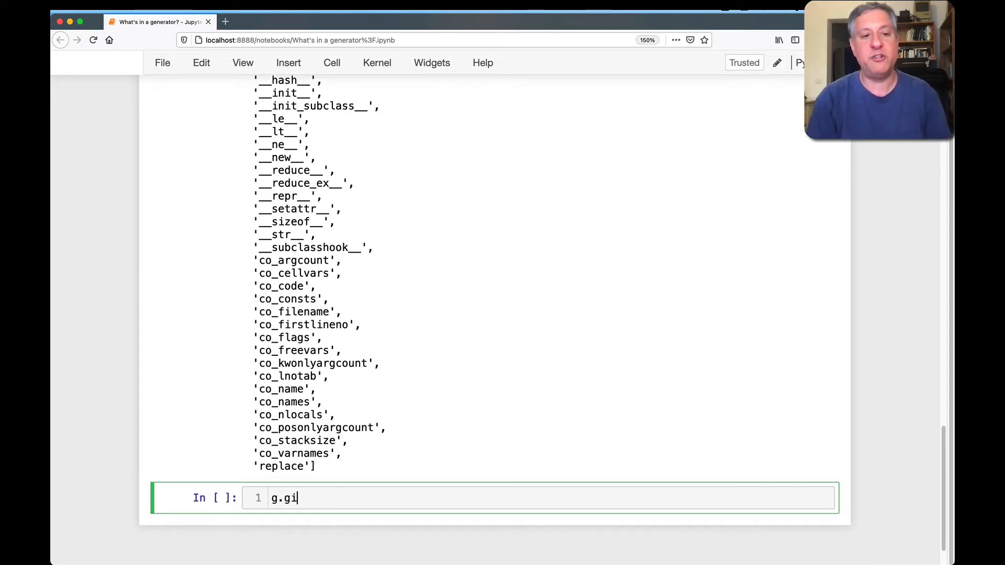
text(_code)
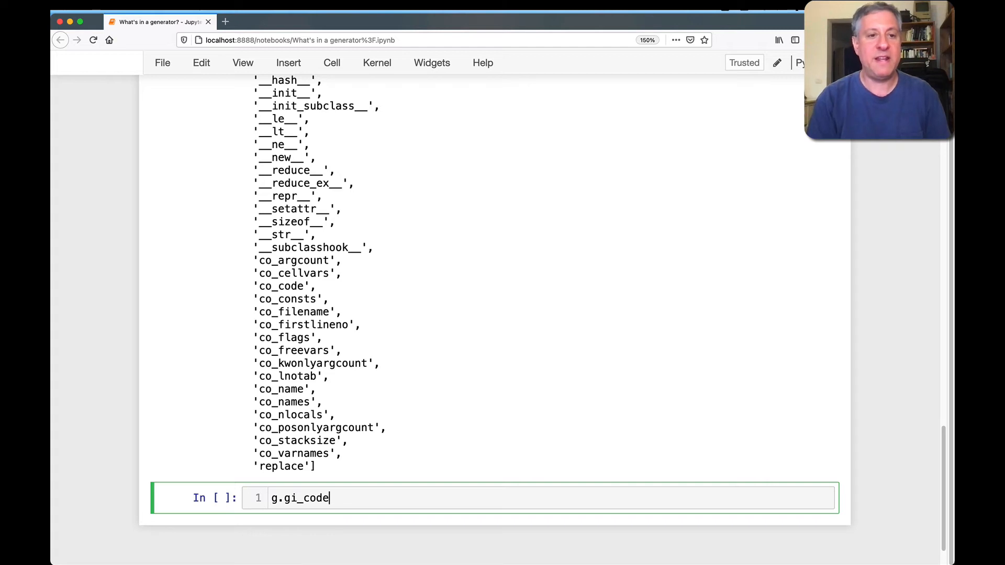
text(.co_code)
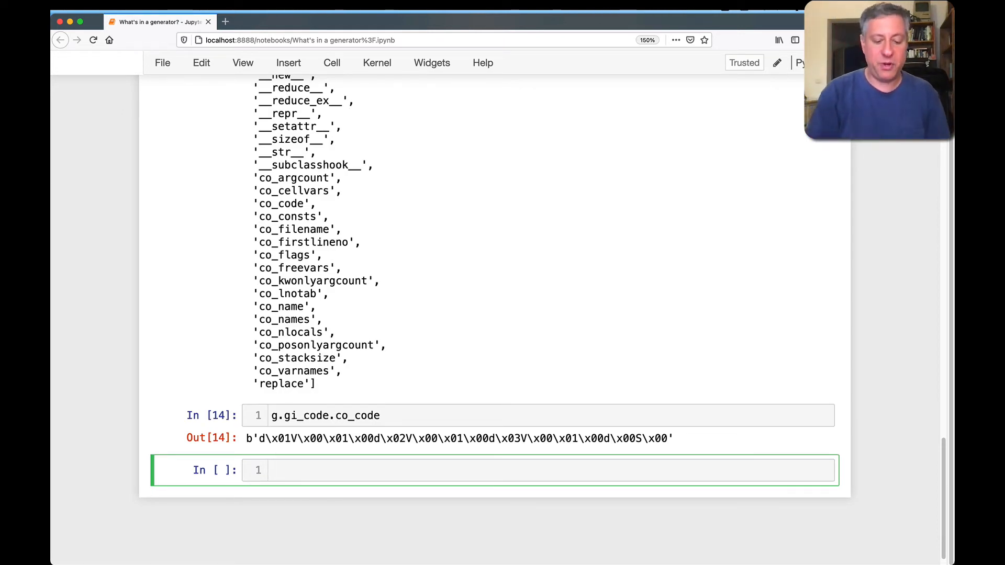
Import dis and disassemble g.gi_code.co_code into LOAD_CONST, YIELD_VALUE, POP_TOP instructions
text(import dis)
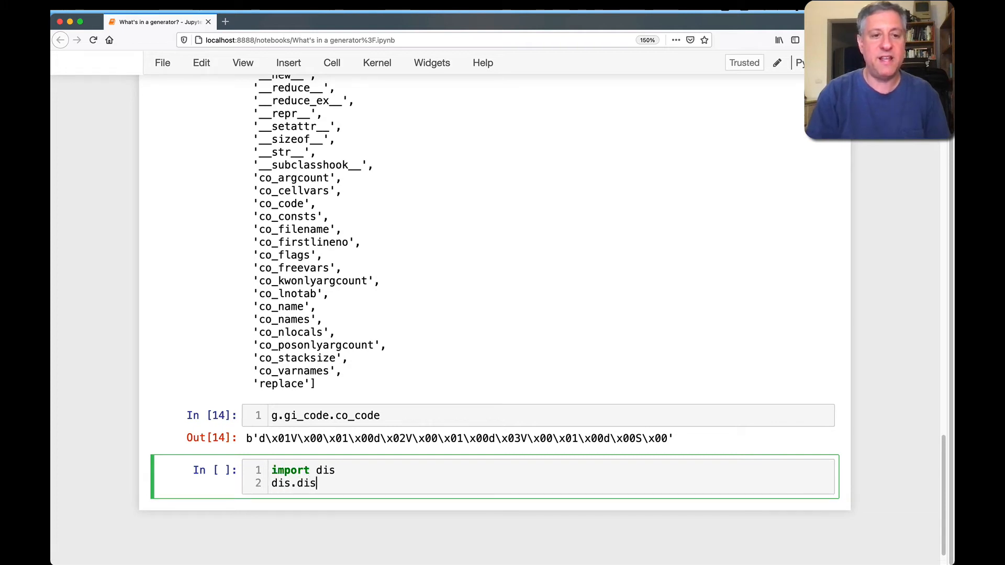
text((g.gi_code.co_code)
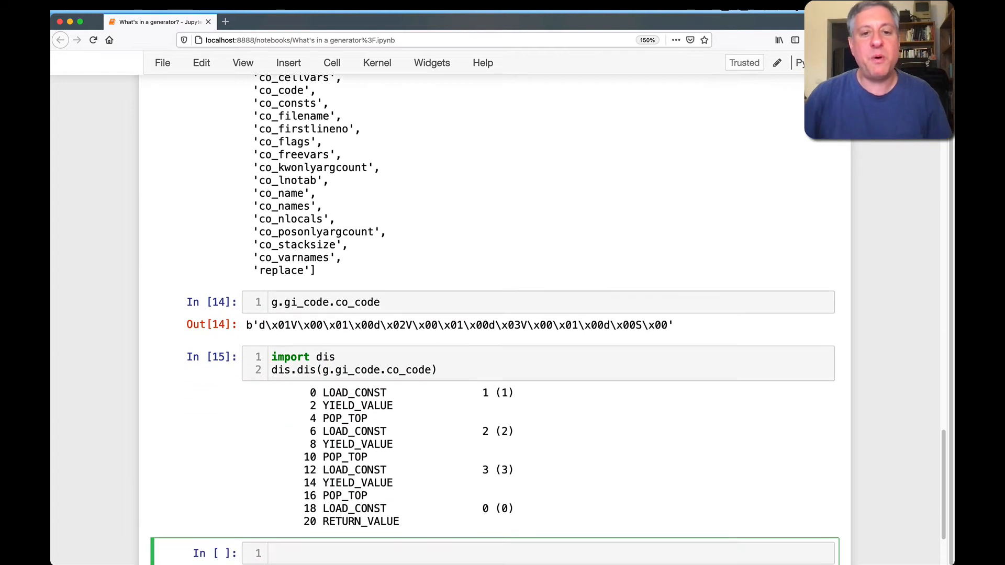
scroll(down, 3)
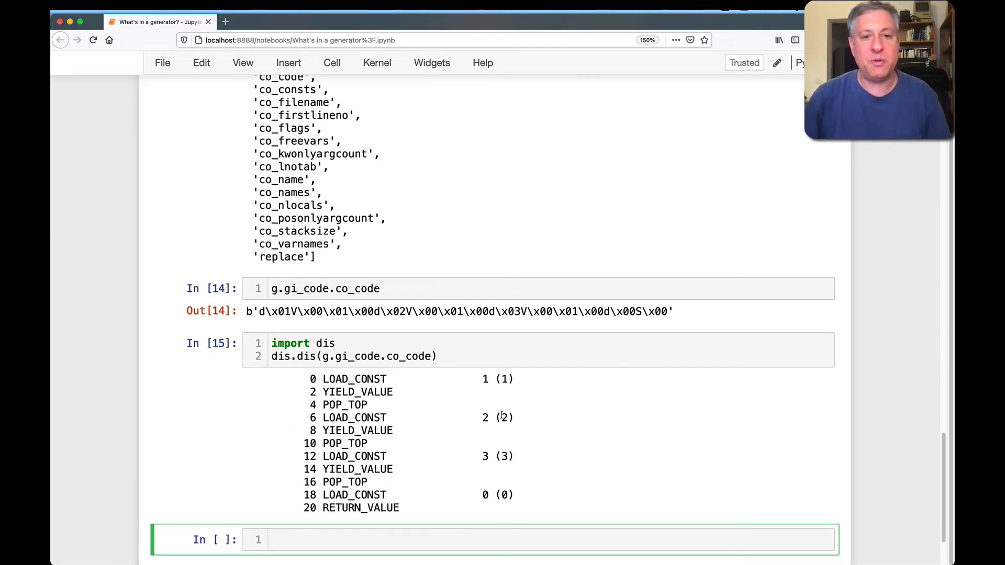
mouse_move(456, 453)
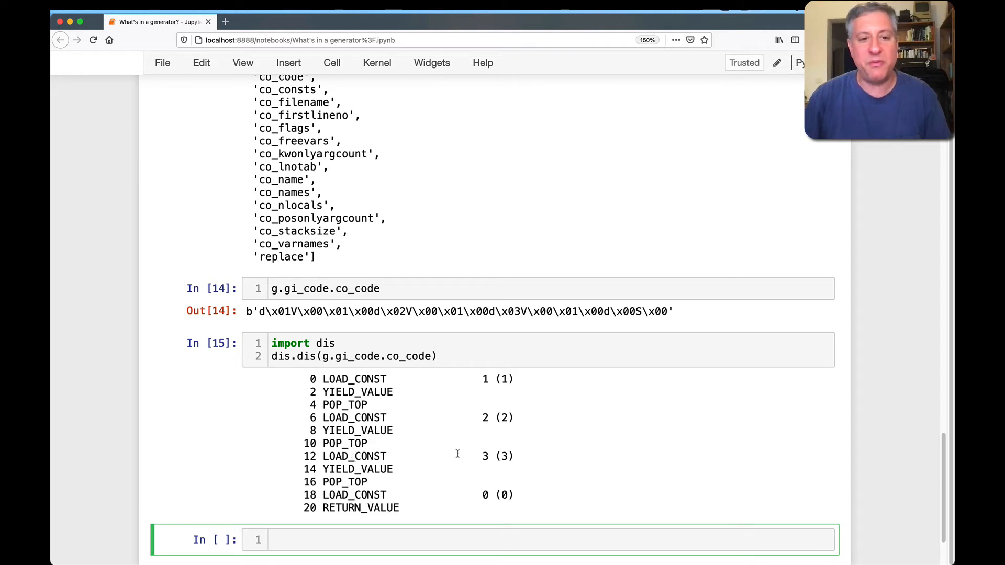
mouse_move(470, 494)
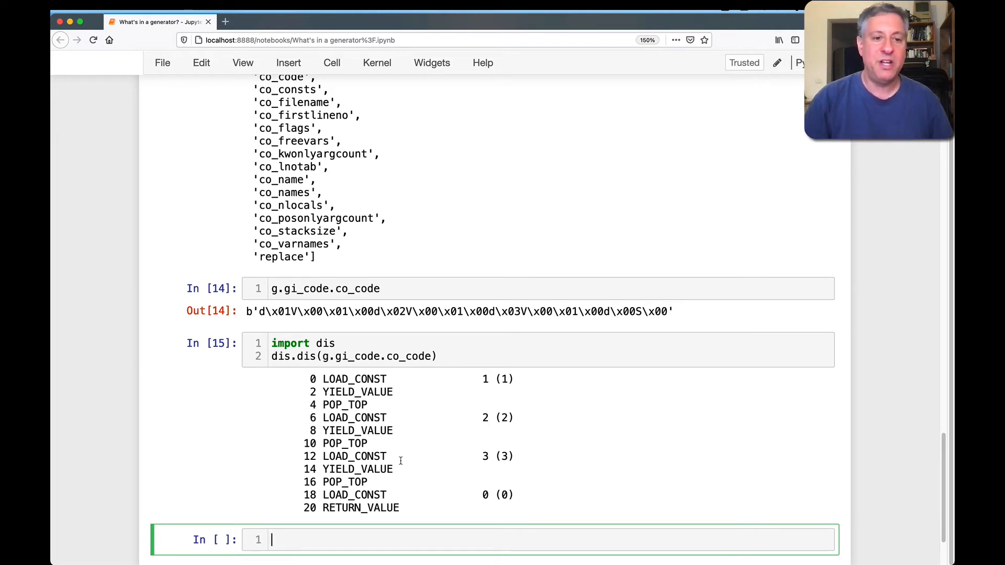
Show g.gi_frame and list its attributes with dir(g.gi_frame)
text(g.gi_frame)
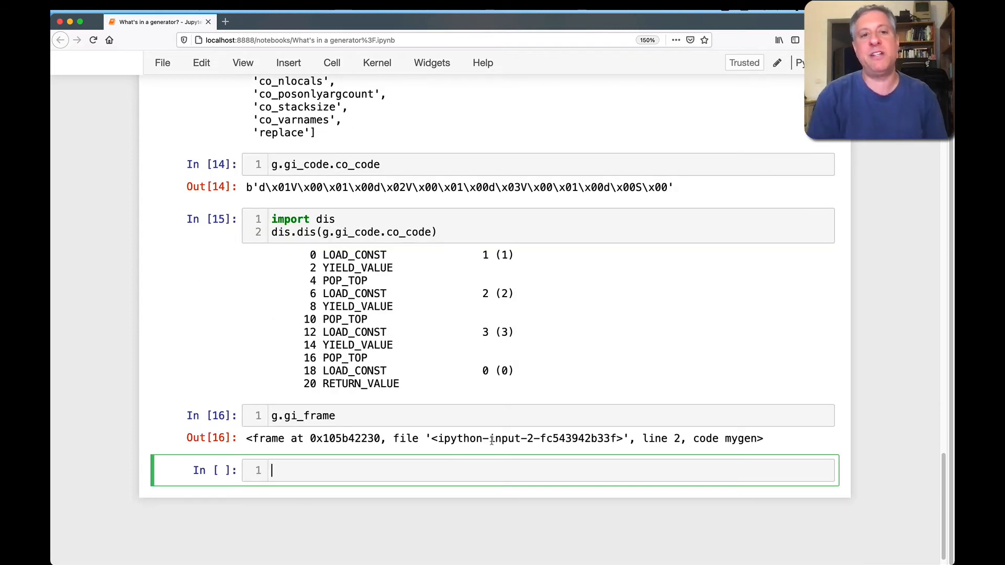
text(dir(g.gi_fr))
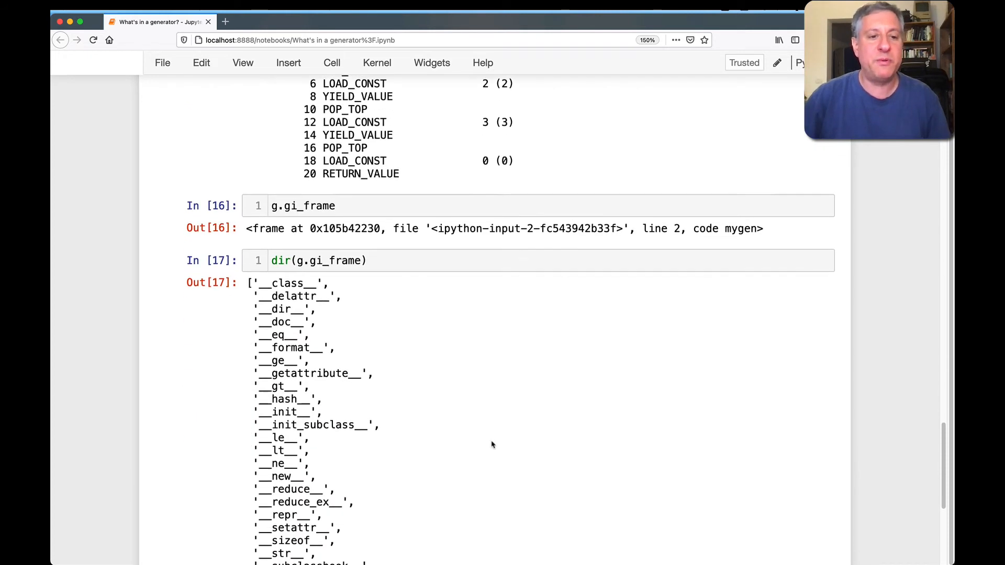
scroll(down, 3)
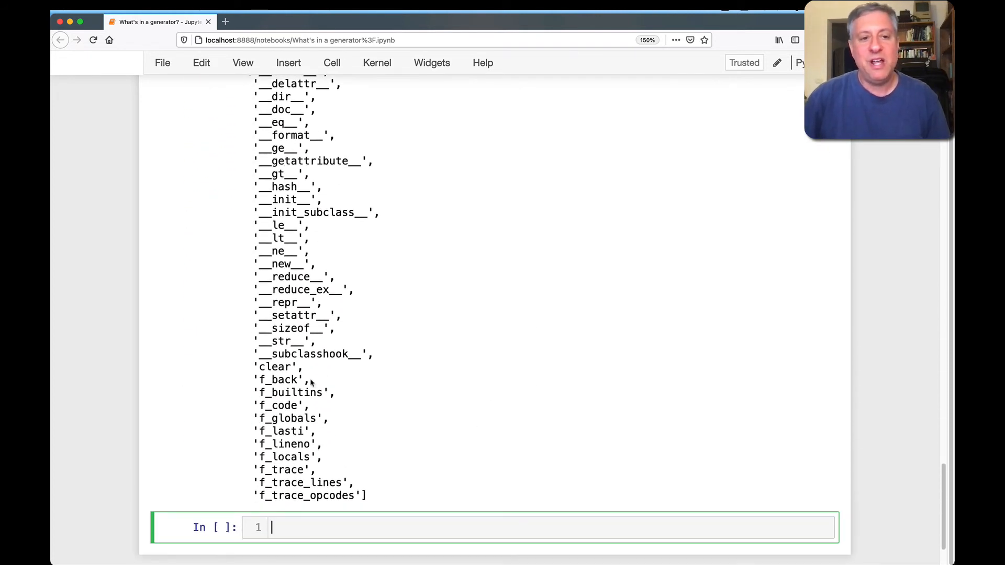
scroll(down, 3)
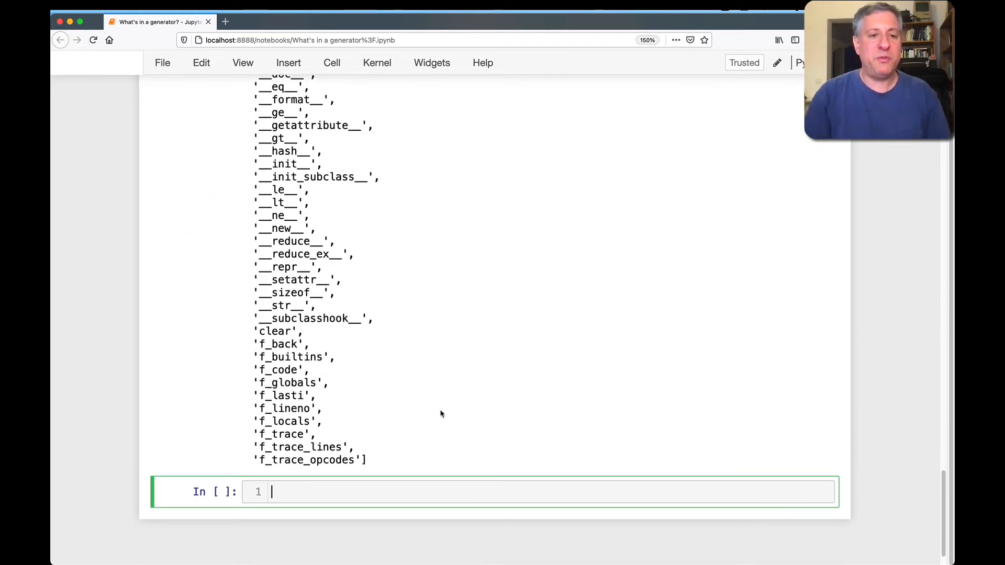
Evaluate g.gi_frame.f_lineno (2) and g.gi_frame.f_code (the mygen code object)
text(g.gi_fra)
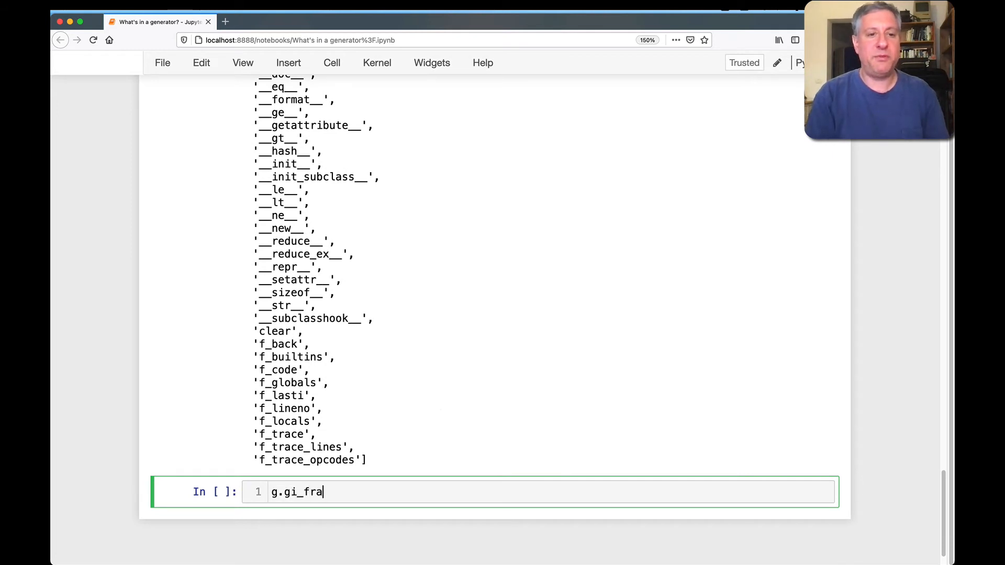
text(me.f_code)
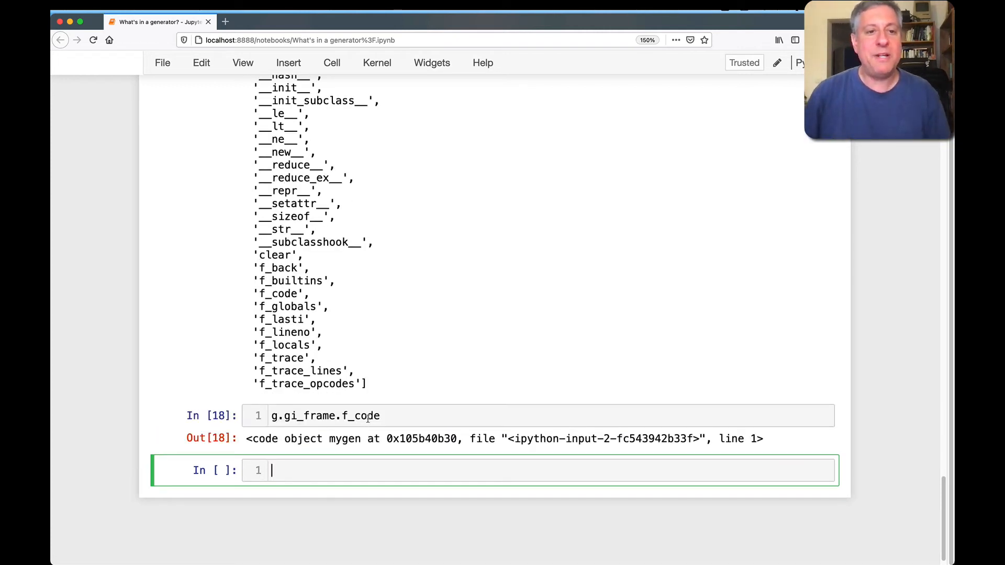
text(g.gi_frame.f_code)
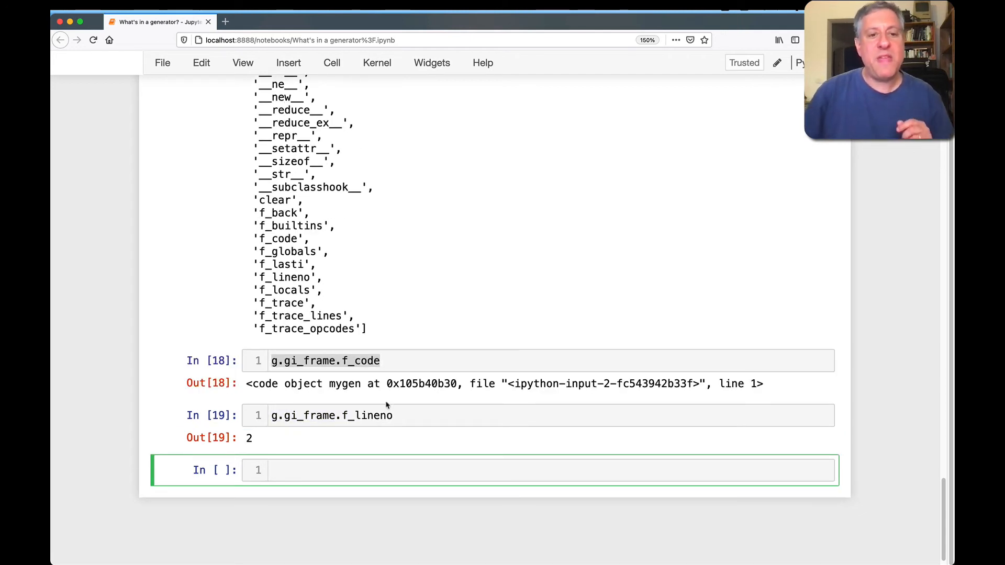
Add a commented copy of mygen, call next(g) returning 2, and see f_lineno advance to 3
scroll(up, 3)
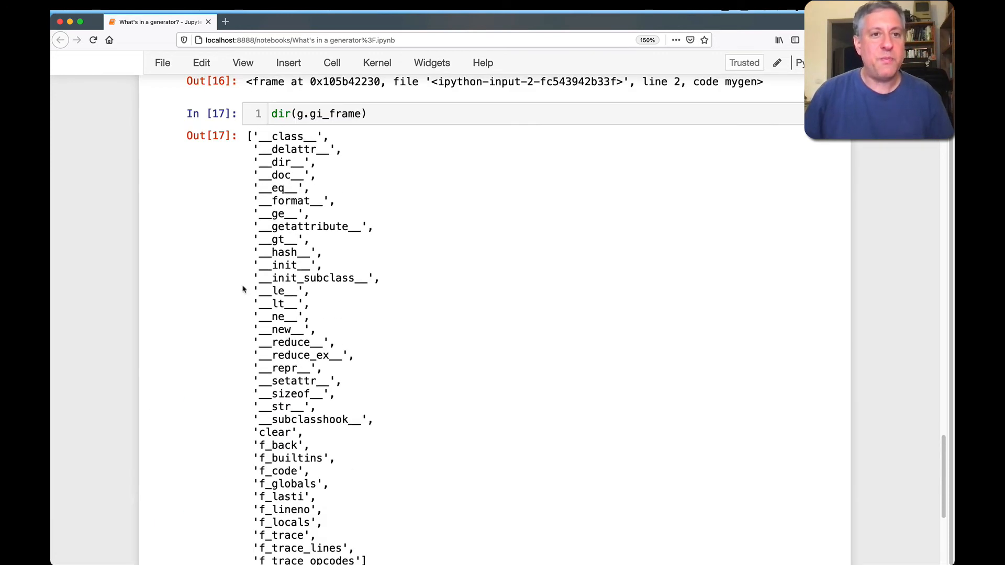
scroll(down, 3)
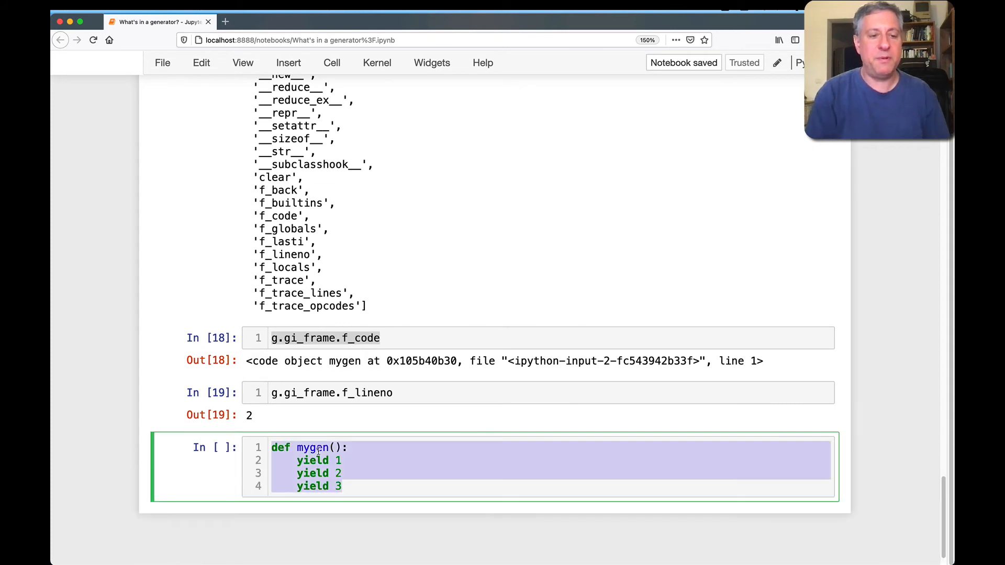
key(cmd+/)
text(next(g)
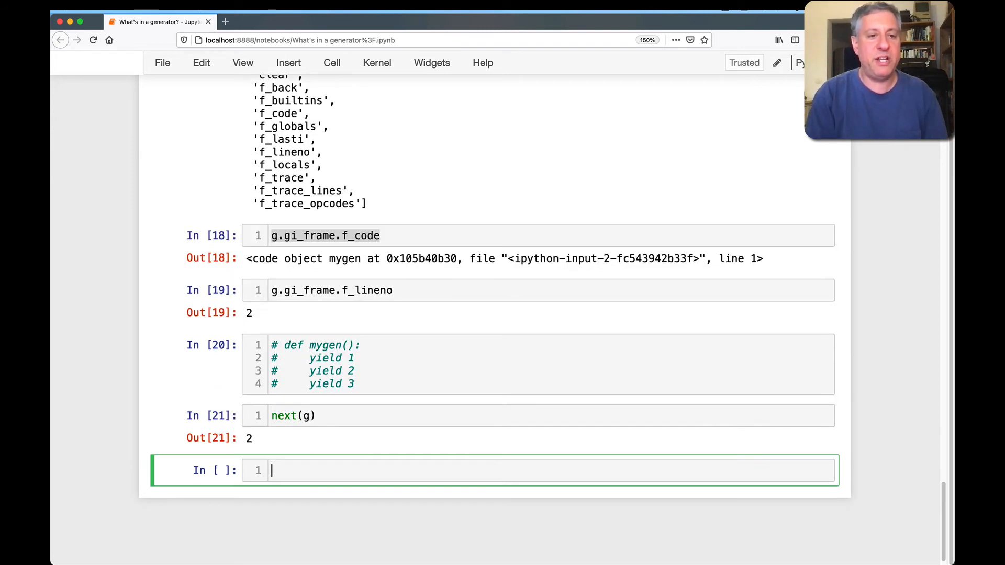
text(g.)
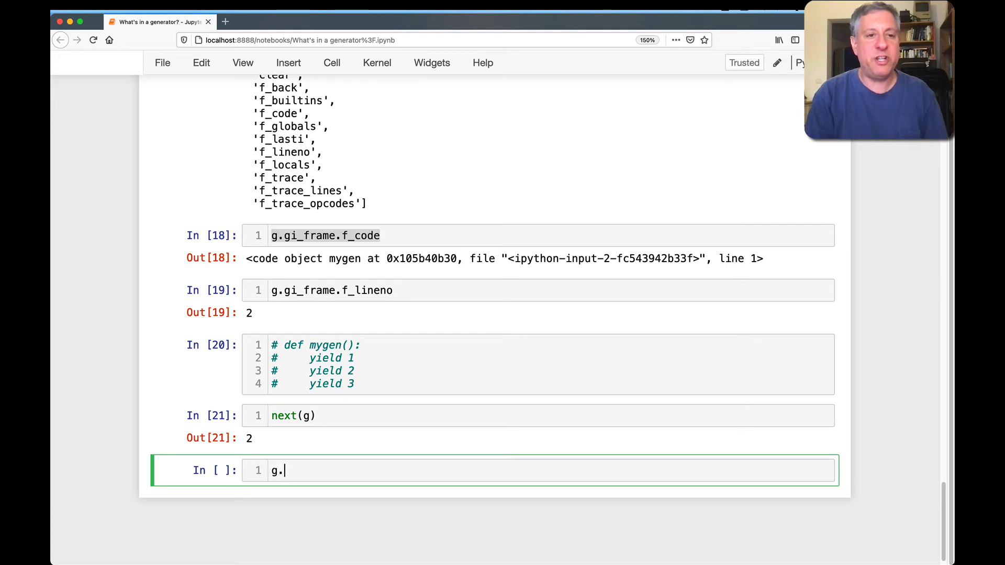
text(gi_frame.flineno)
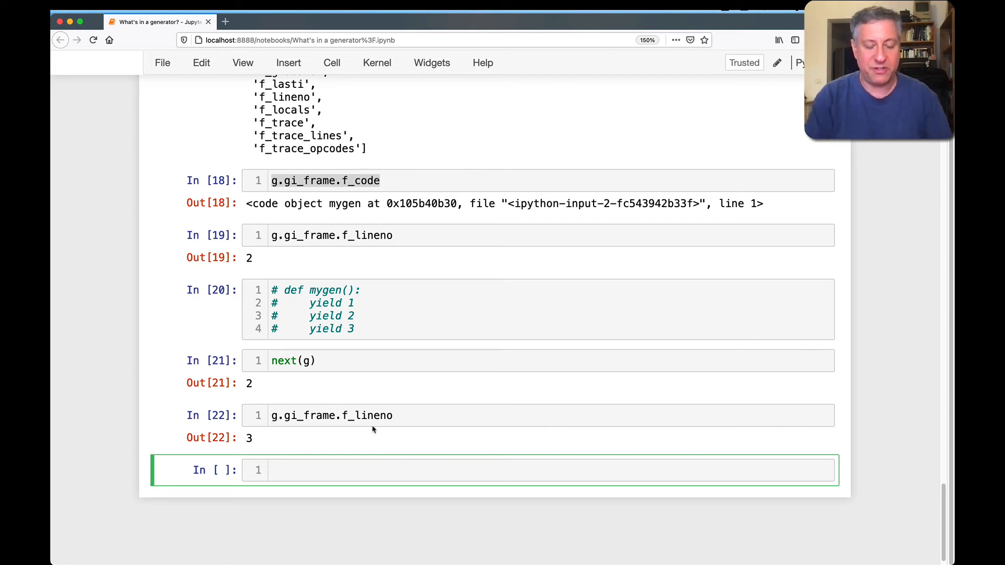
Define the fib generator with first/second swapping and yield first in a loop
text(def fib():)
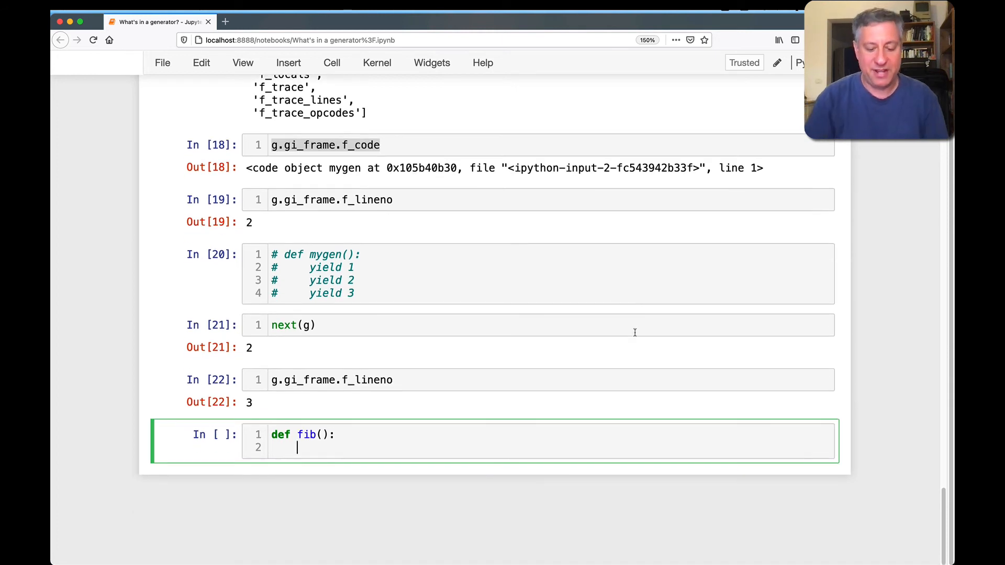
text(first = 0)
text(second = 1)
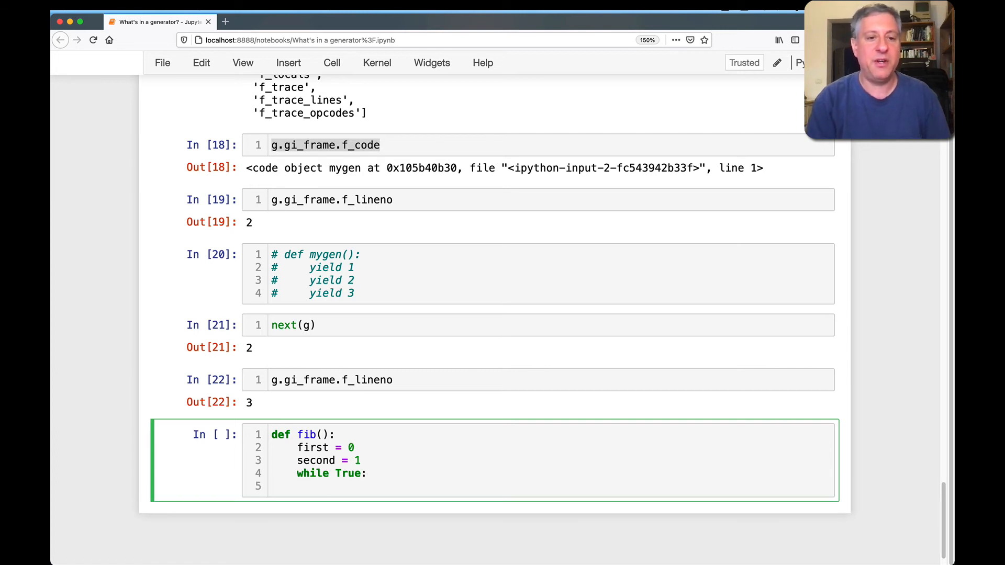
text(yield first)
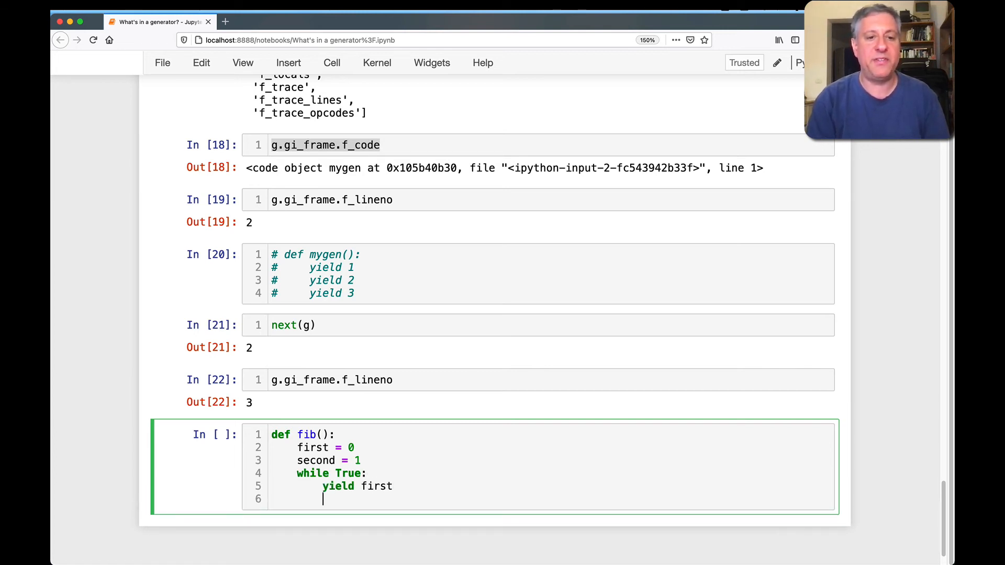
text(first, second = second)
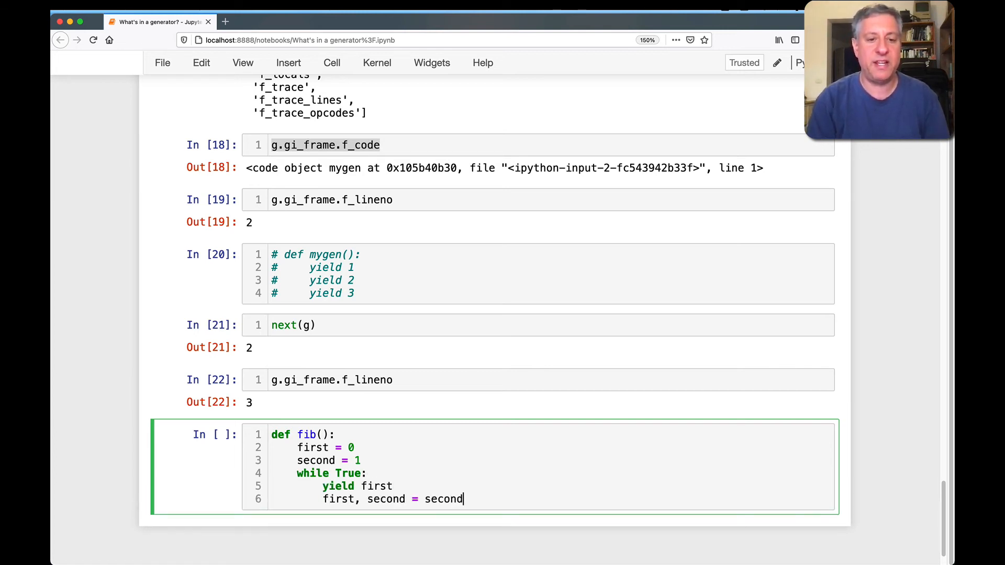
text(, first+second)
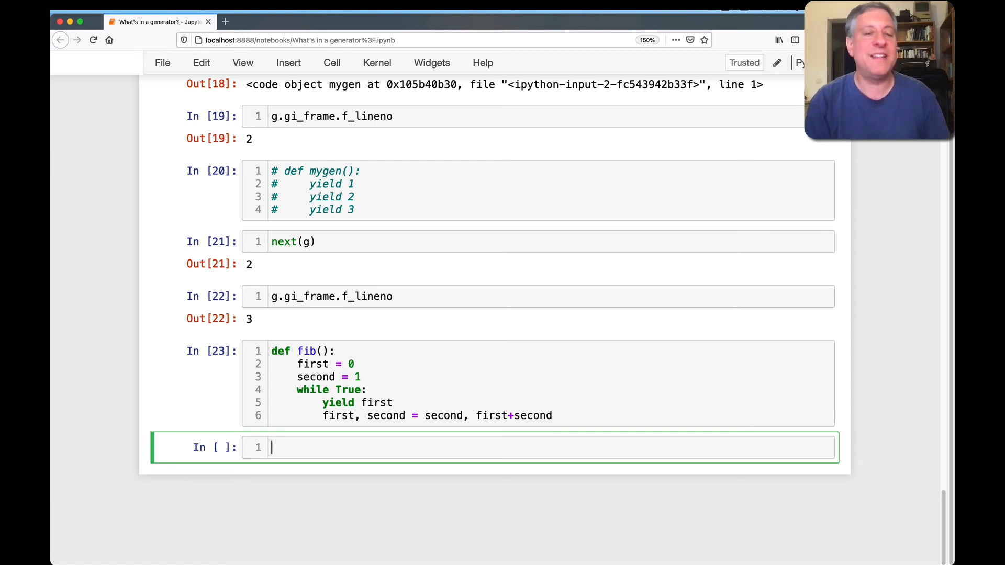
Assign g = fib() and read g.gi_frame.f_lineno, which shows 1
text(g)
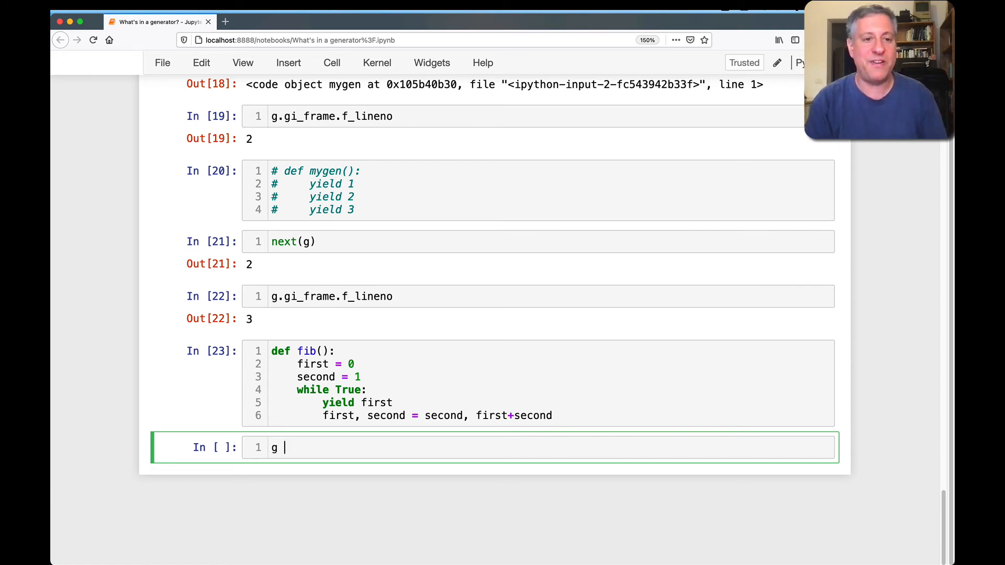
text(= fib())
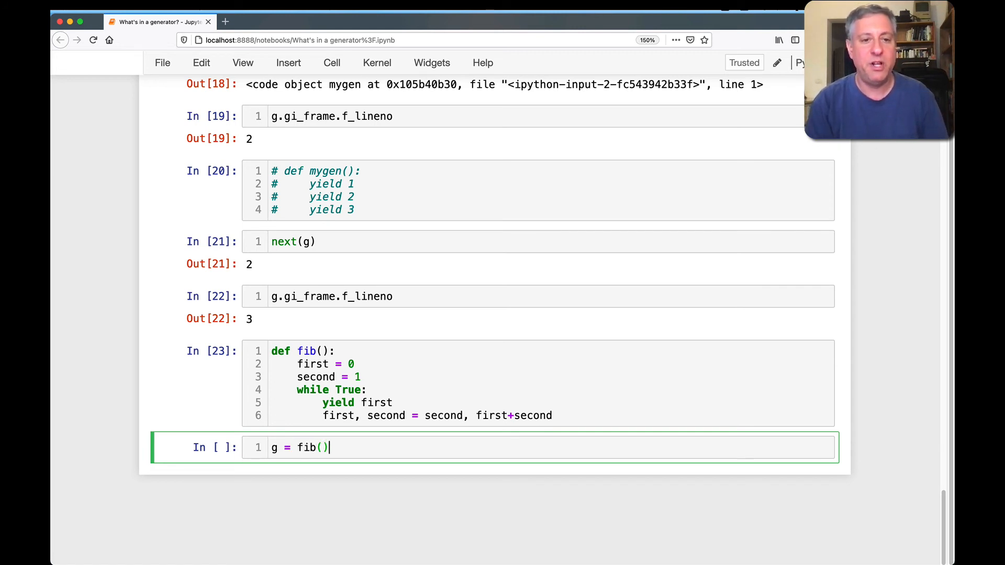
text(g.gi_f)
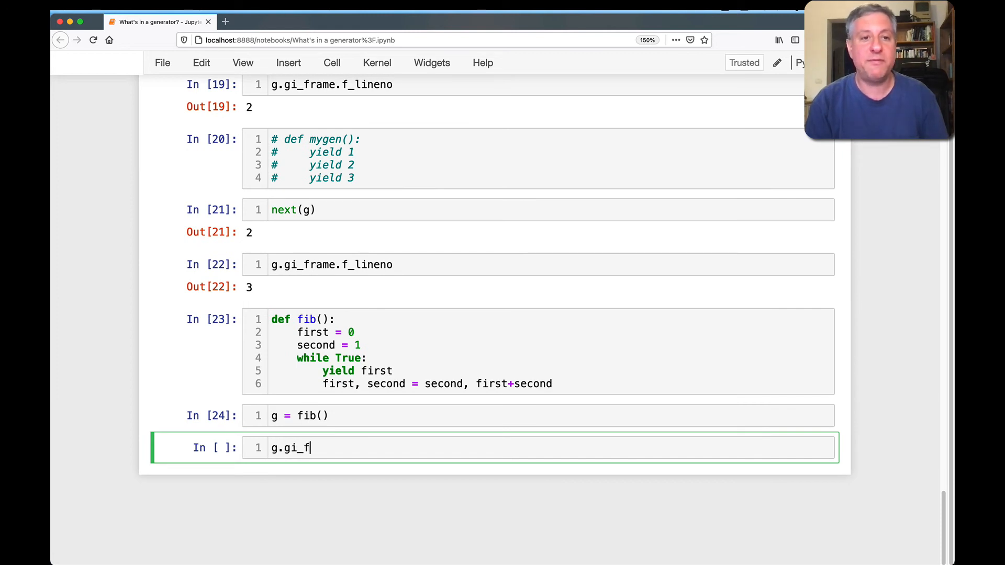
text(rame.f_lineno)
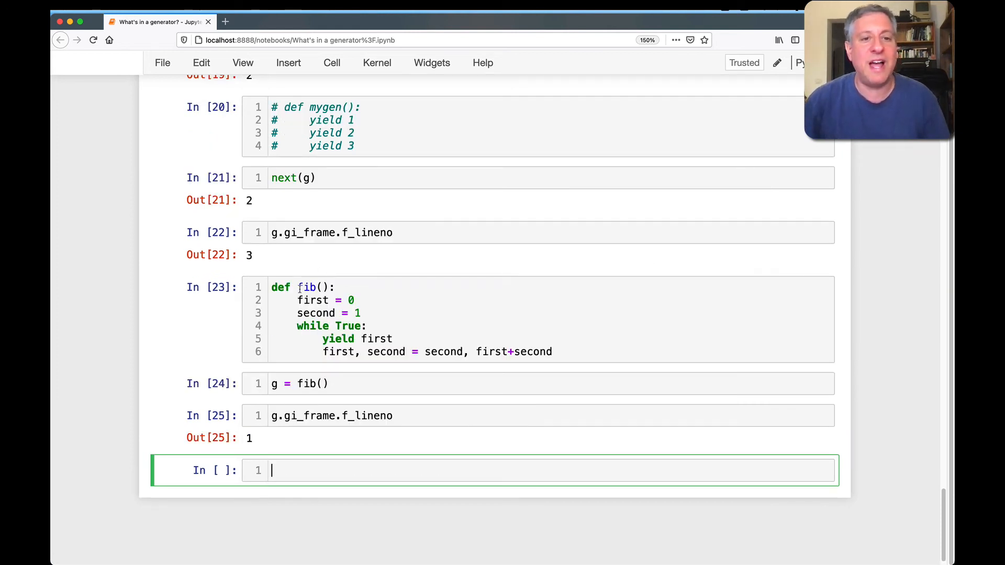
Run next(g) and g.gi_frame.f_lineno twice, yielding 0 then 1 with line number 5 each time
text(next(g)
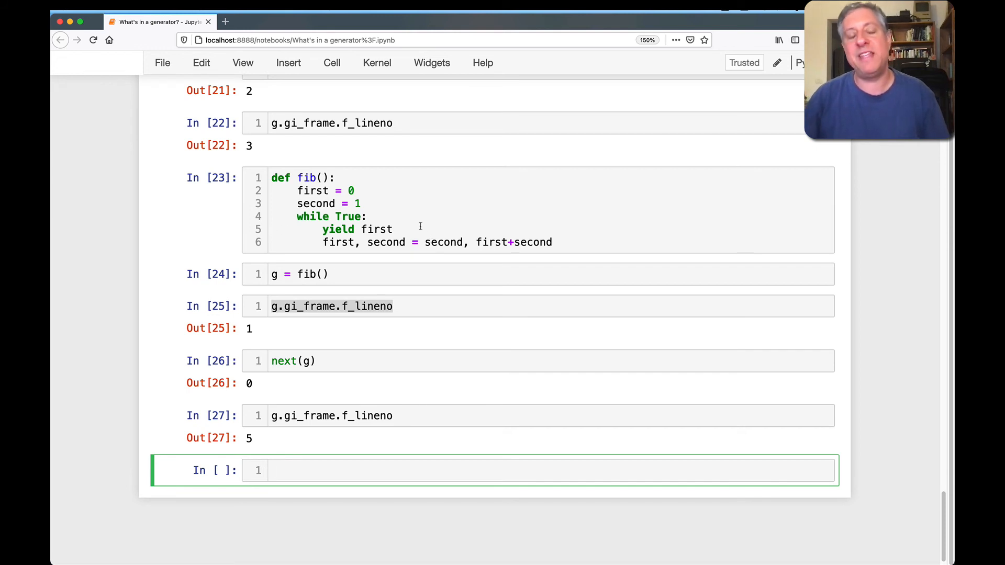
click(417, 471)
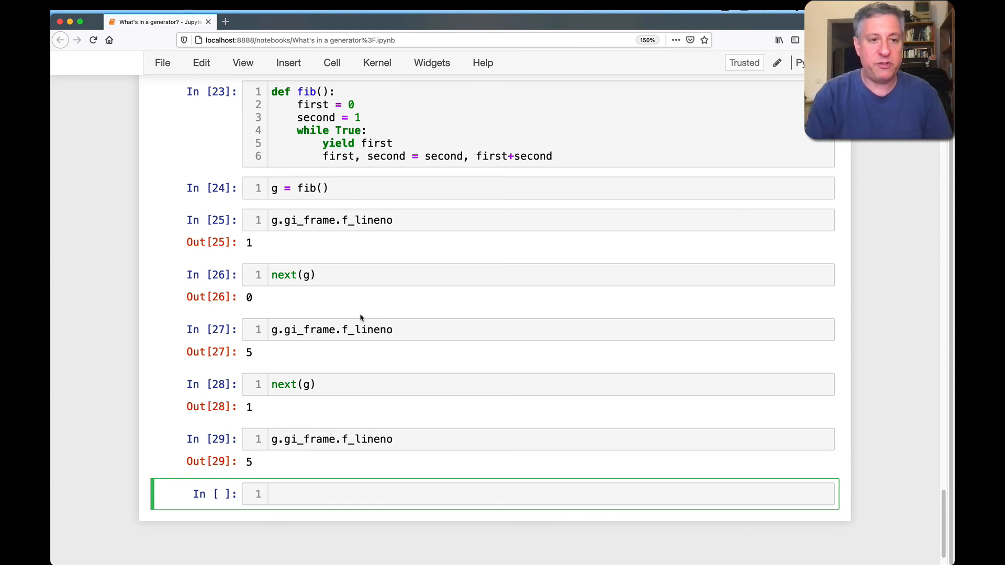
Evaluate g.gi_frame.f_locals, showing first = 1 and second = 1
text(g.gi_frame.f_locals)
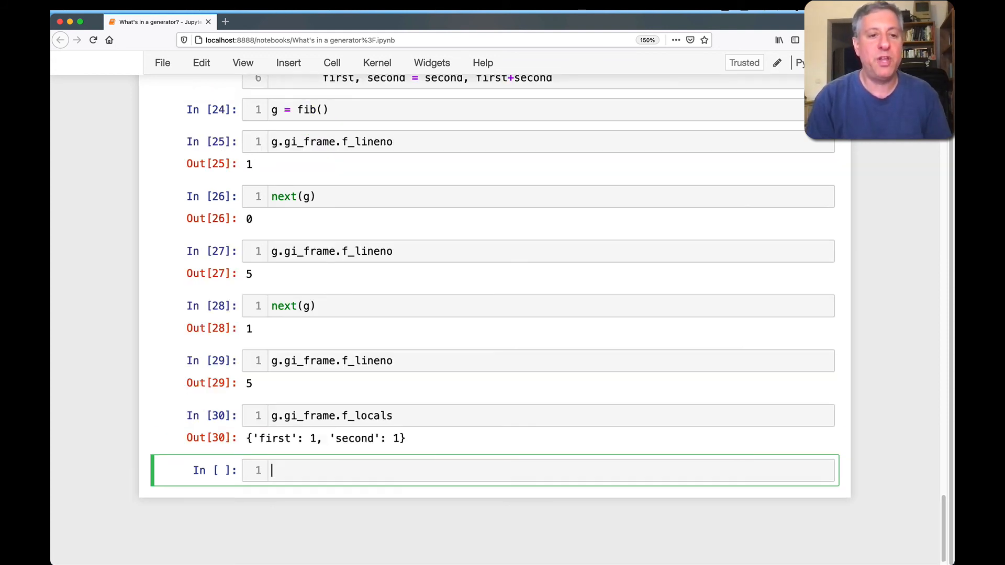
double_click(275, 438)
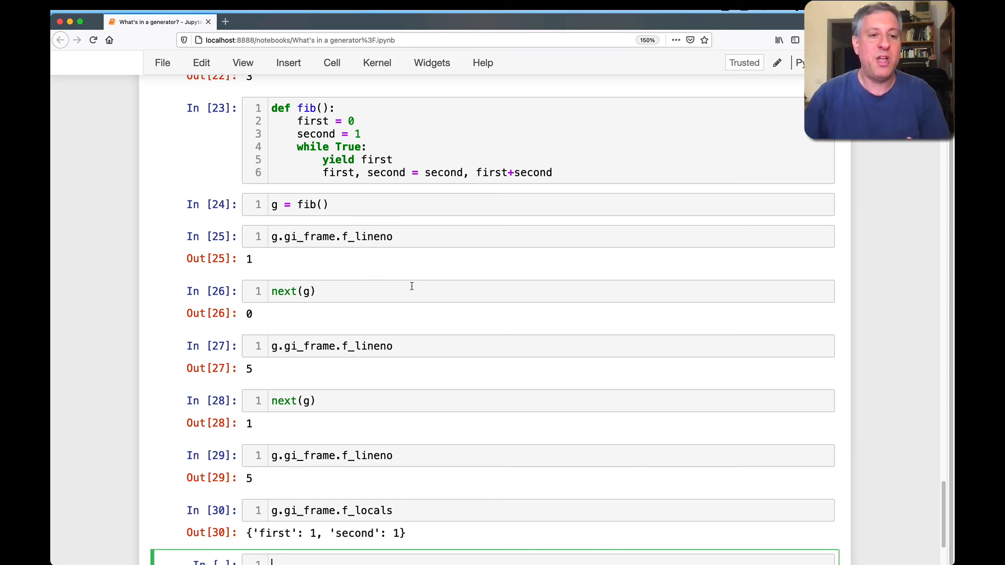
Create g2 = fib(), show its empty f_locals, and run next(g2) yielding 0
text(g2 = fib()
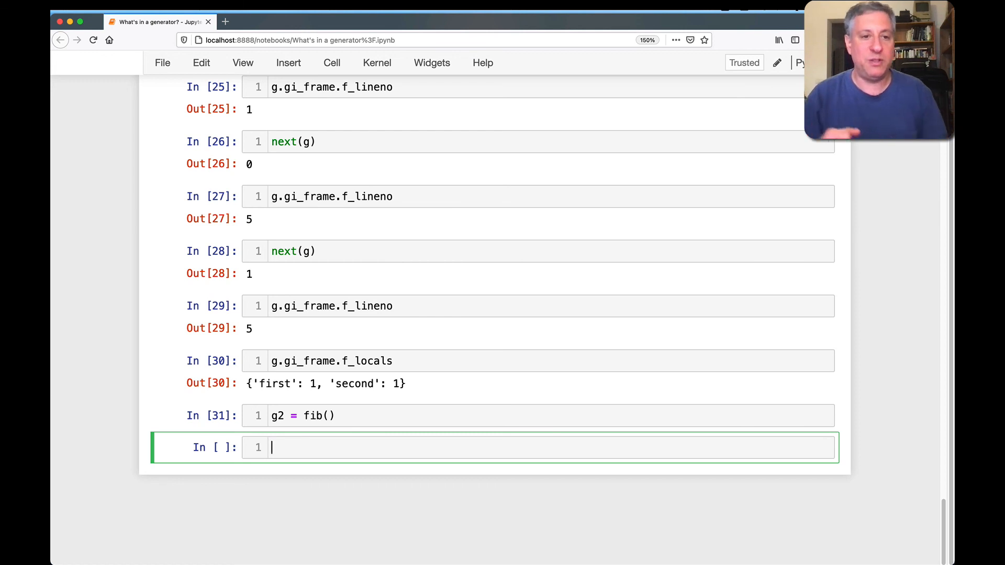
text(g2.g)
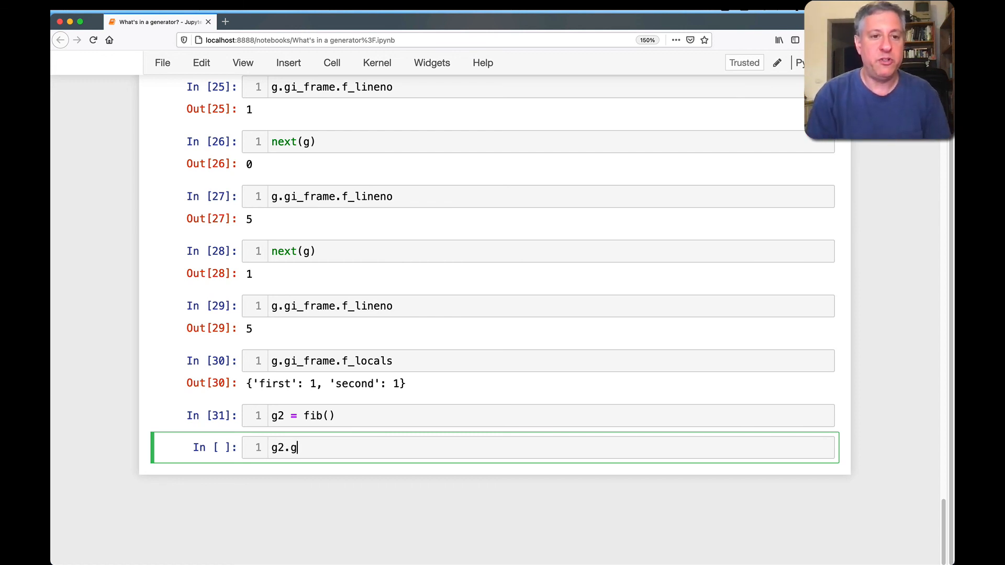
text(i_frame.f_o)
text(next(g2)
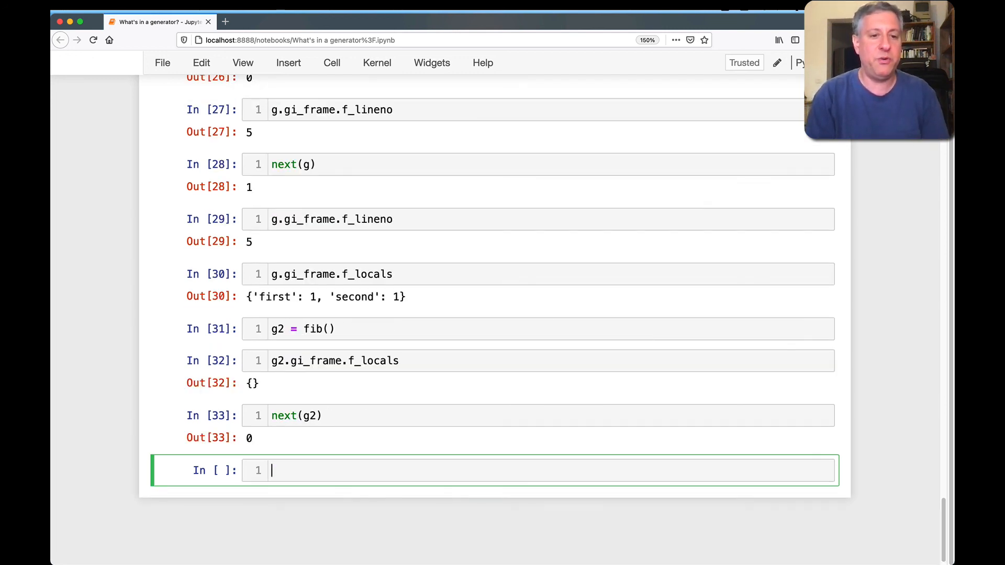
text(g2.gi)
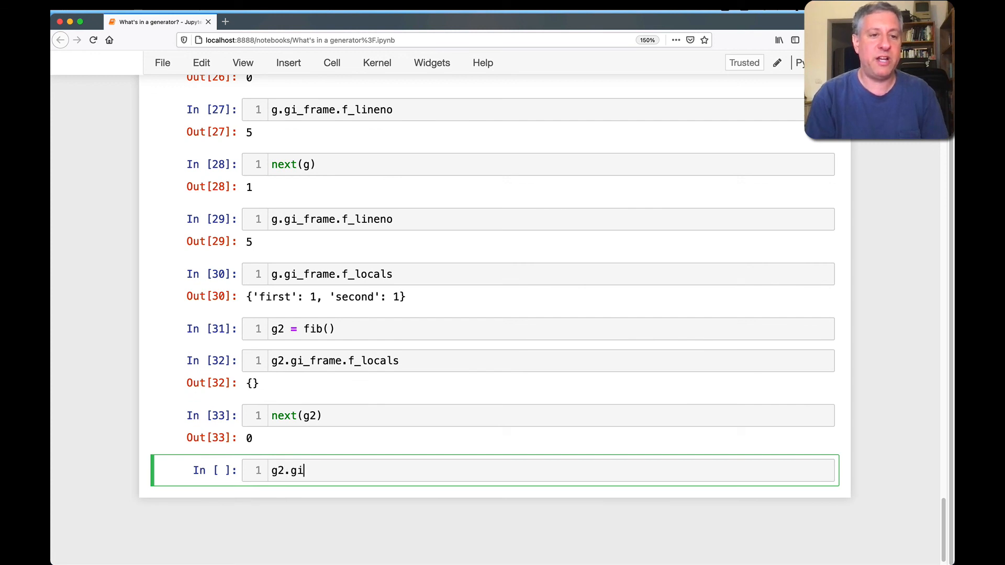